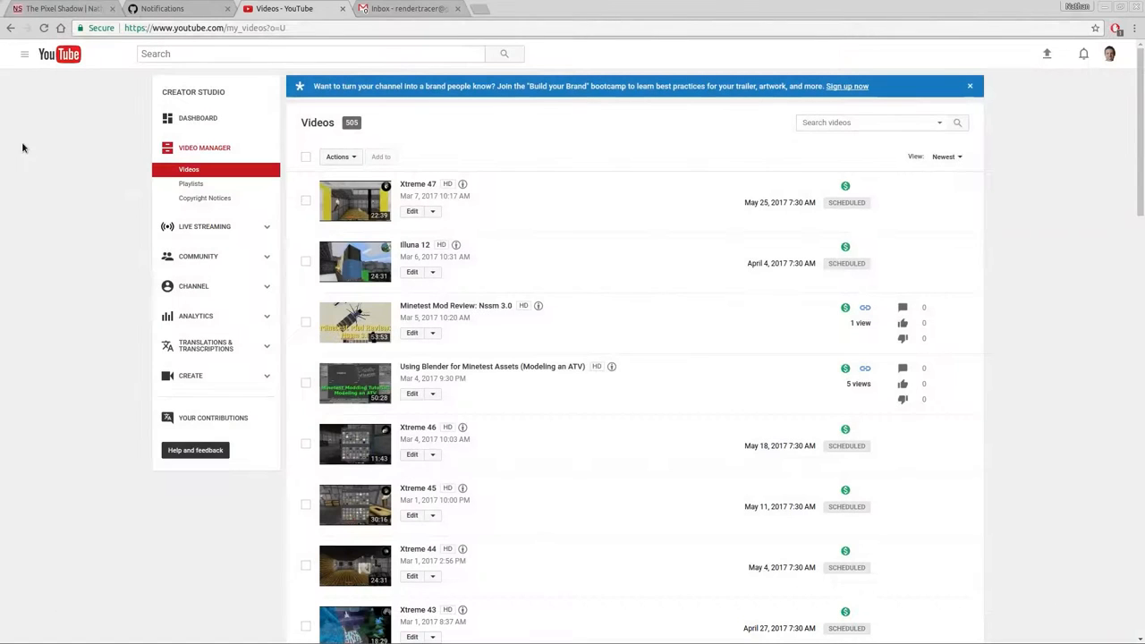
mouse_move(582, 228)
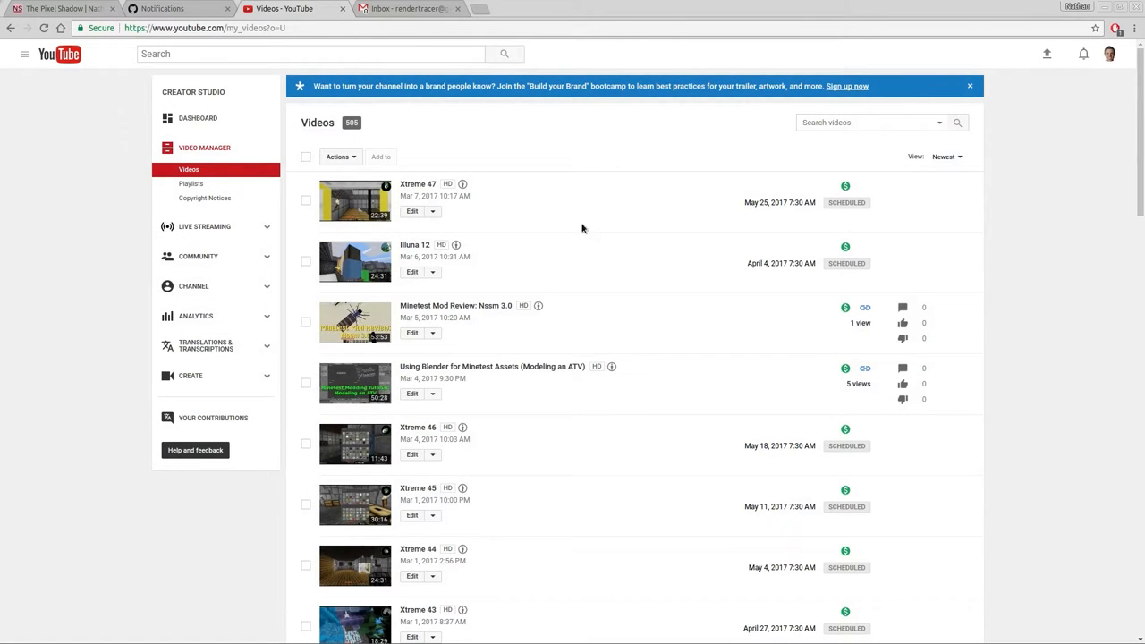
mouse_move(414, 212)
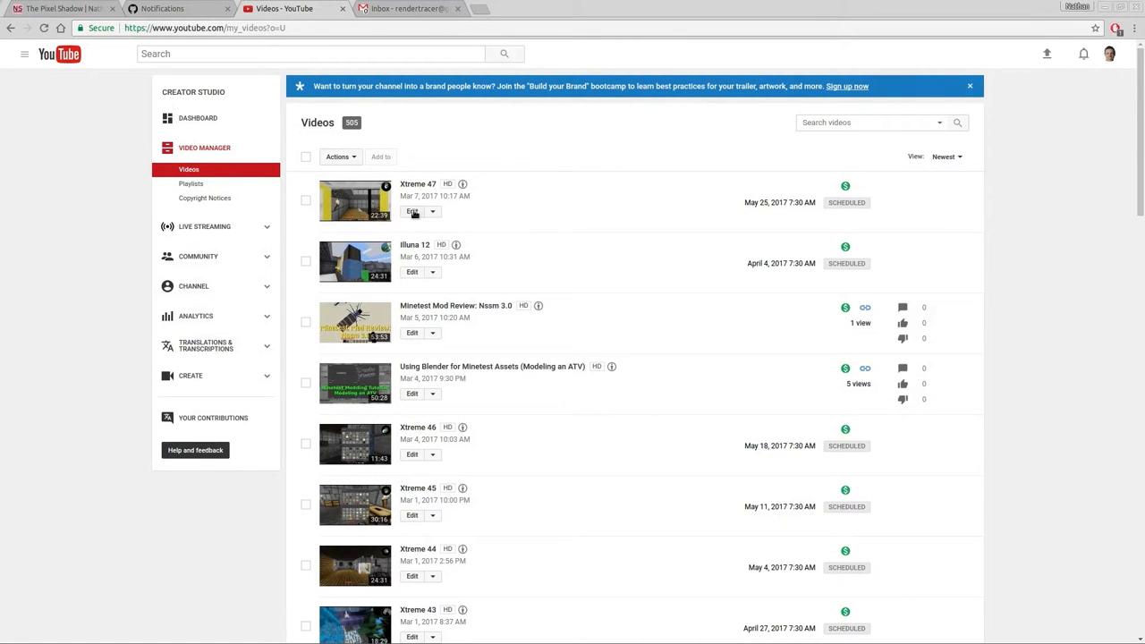
Step: Open Xtreme 47's editing page and switch to its end screen editor
click(412, 211)
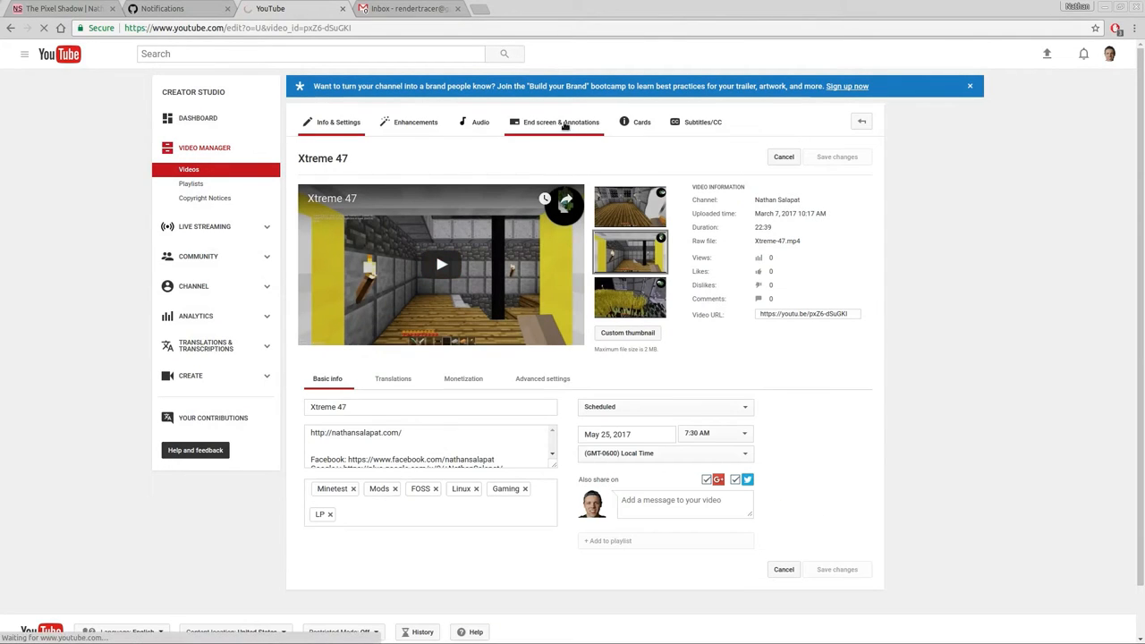
click(561, 121)
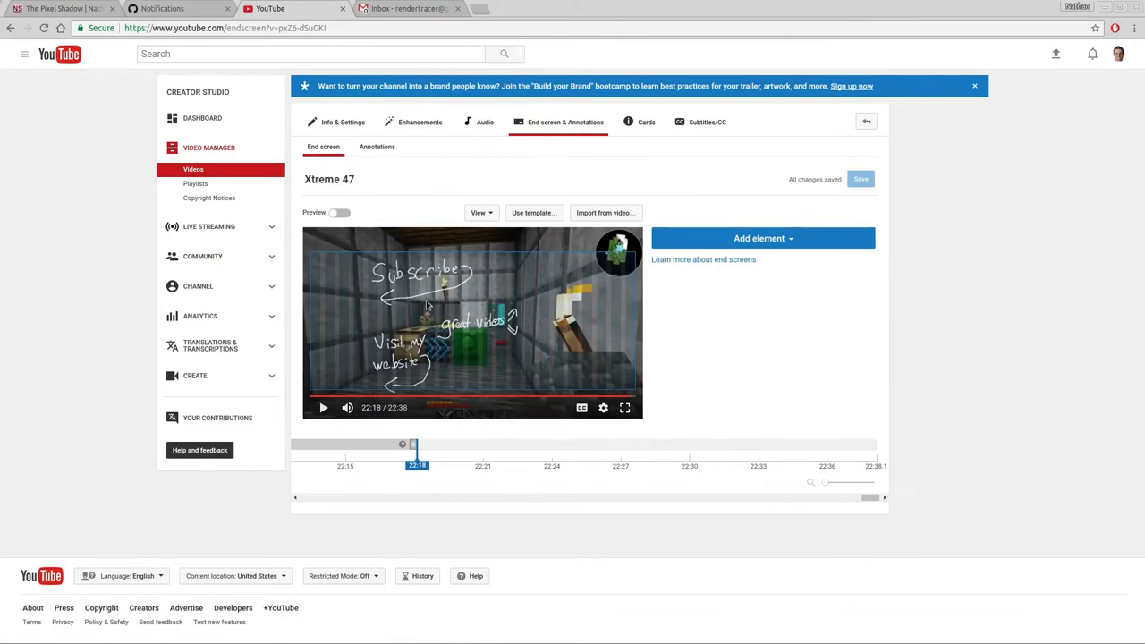
mouse_move(623, 226)
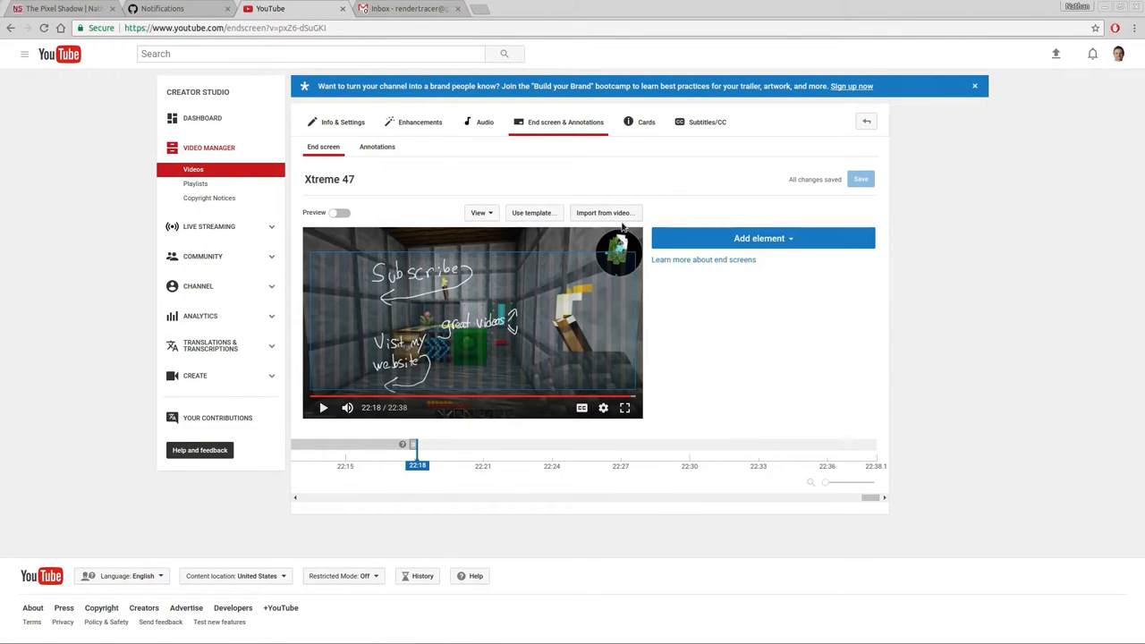
Step: Import the subscribe, recent upload, website link and video elements from another video
click(604, 212)
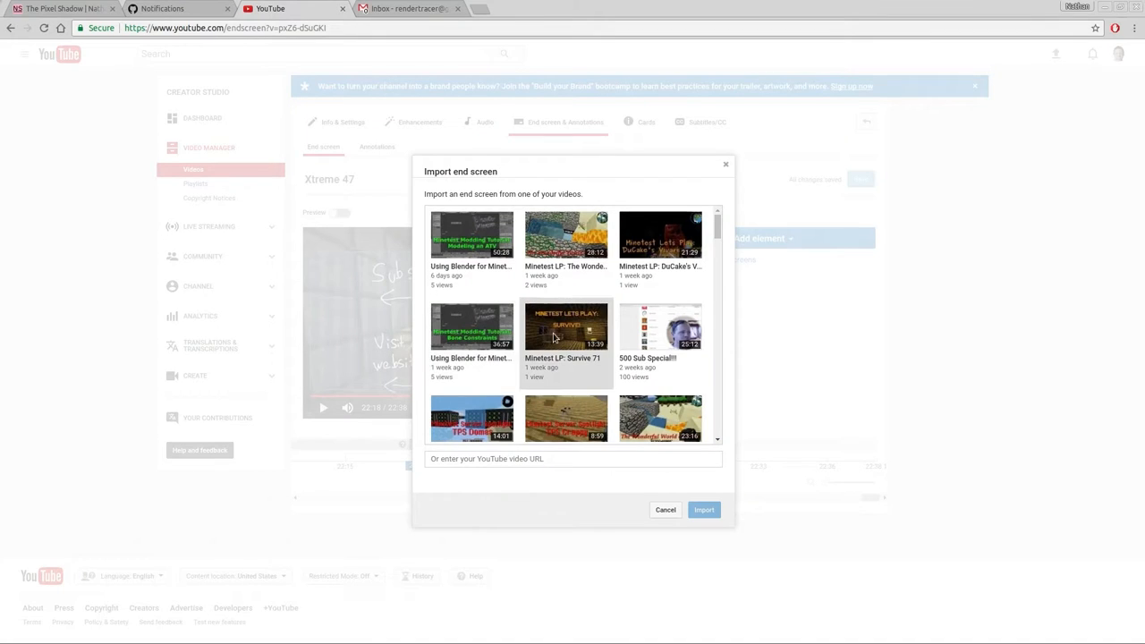
scroll(down, 3)
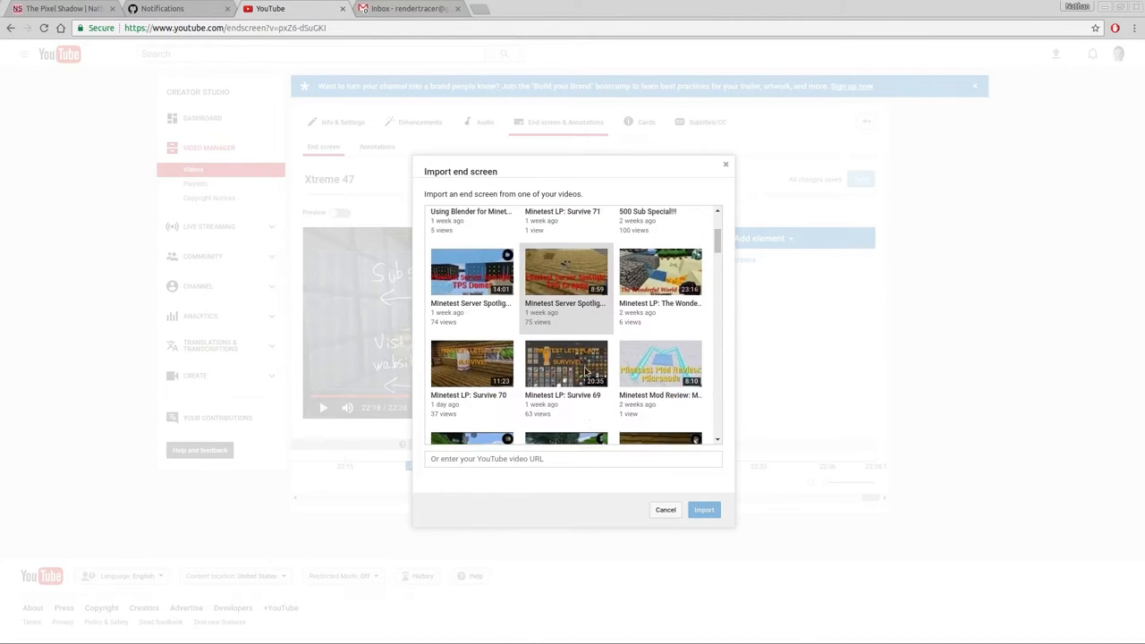
scroll(down, 3)
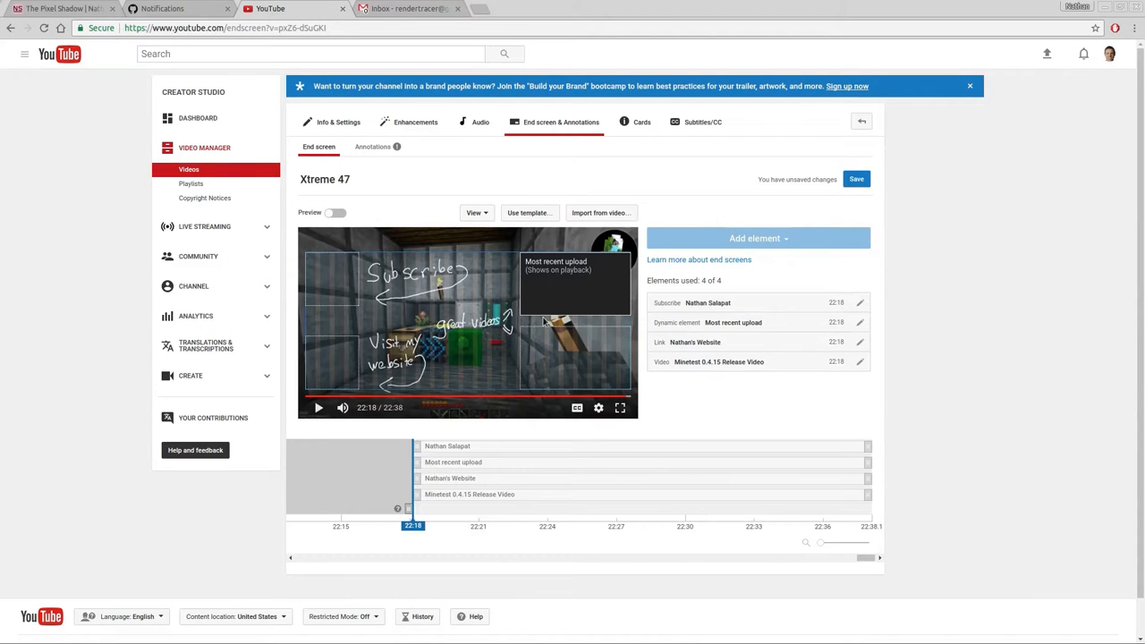
mouse_move(327, 277)
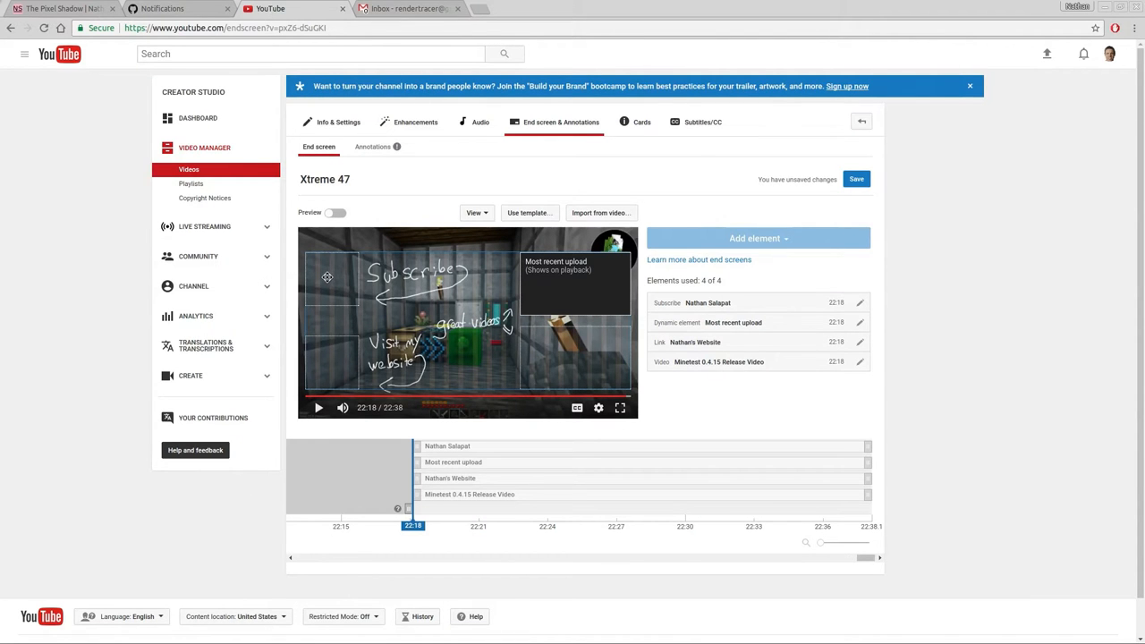
mouse_move(430, 430)
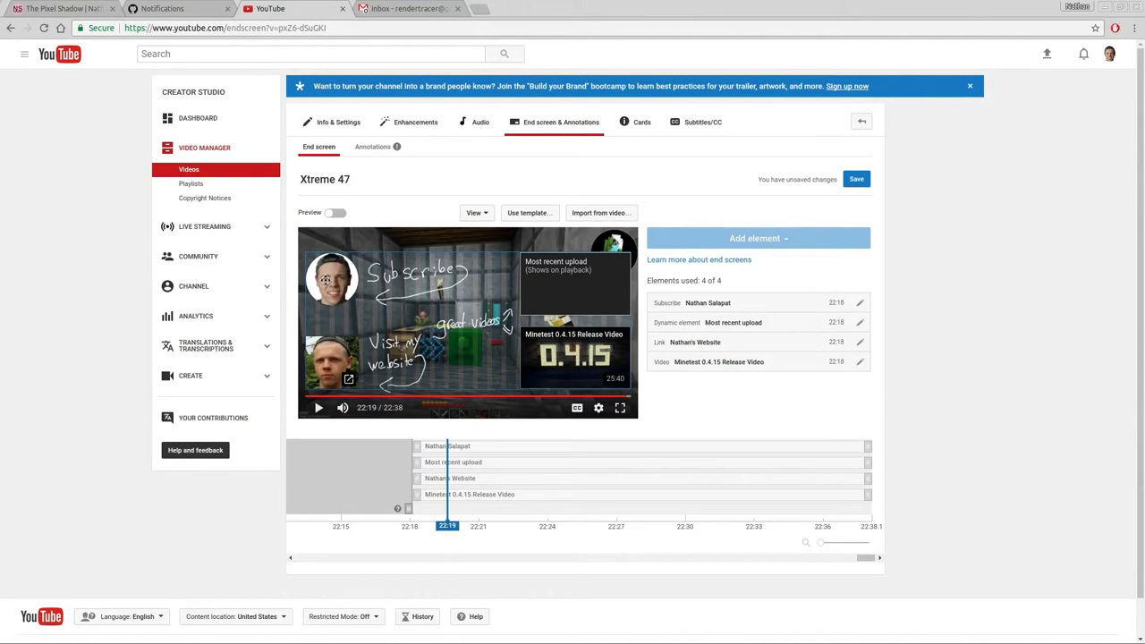
mouse_move(590, 283)
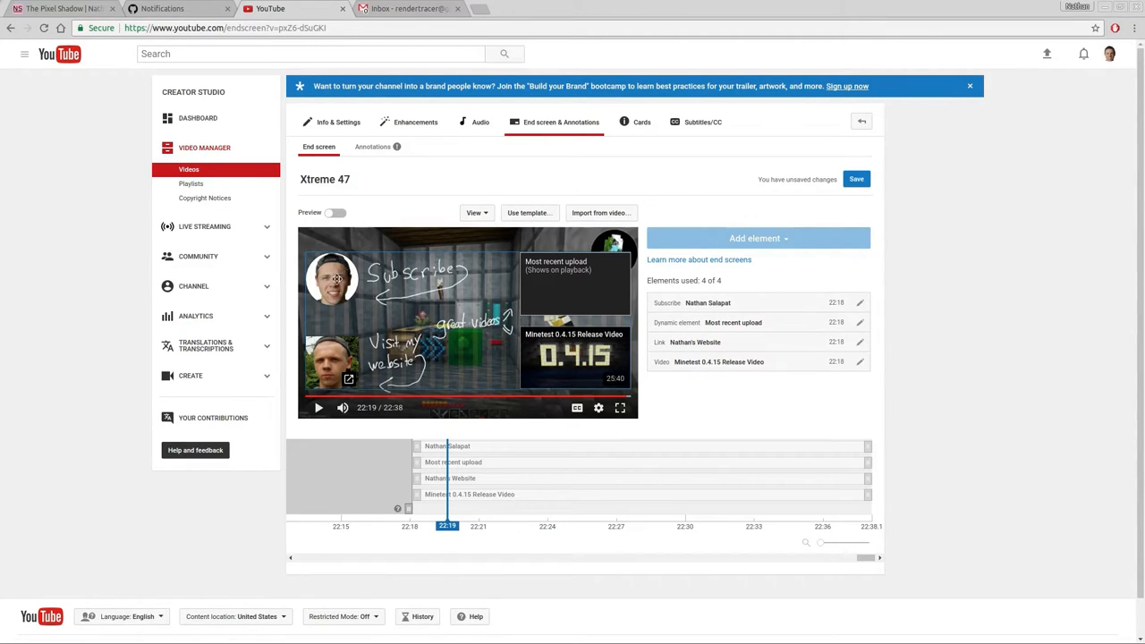
mouse_move(620, 408)
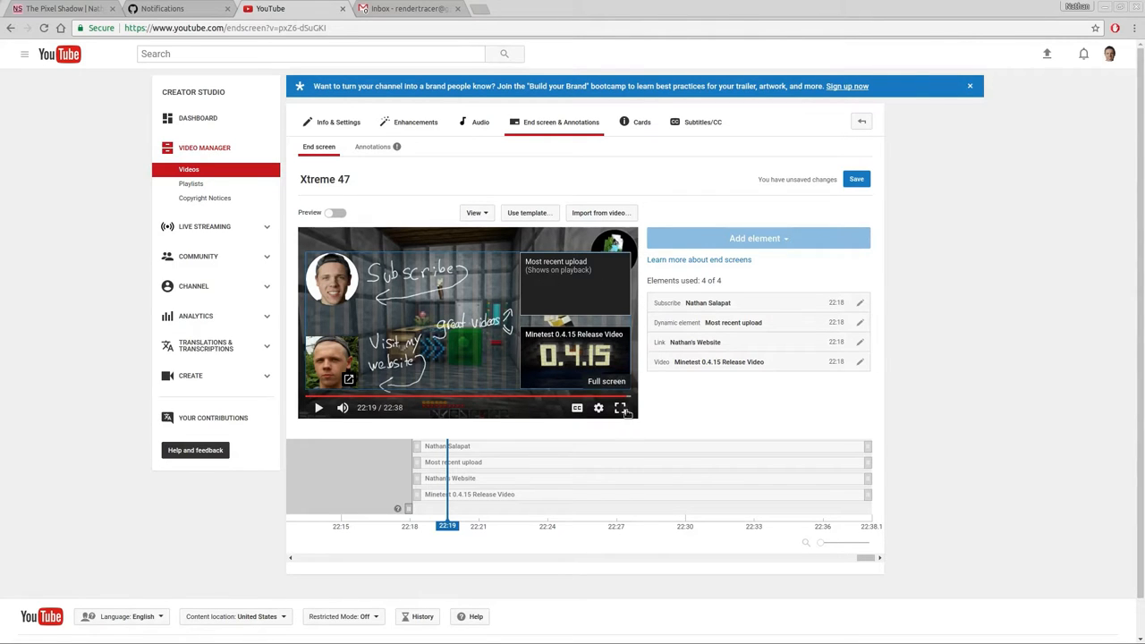
Step: Play Xtreme 47 full screen to preview its four end screen elements
click(620, 408)
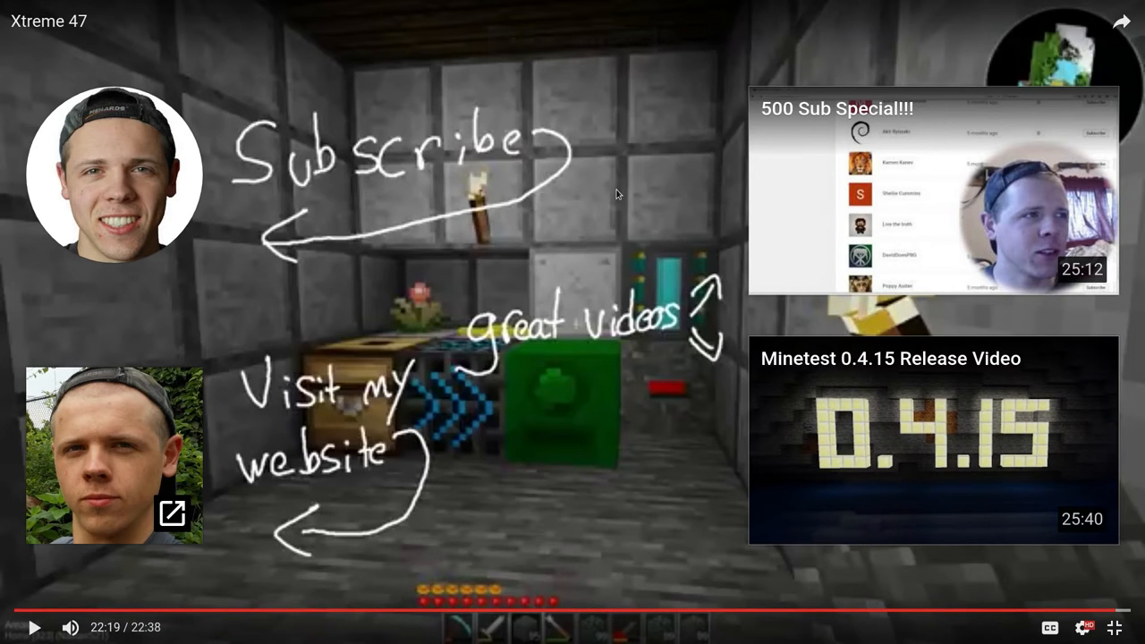
mouse_move(363, 106)
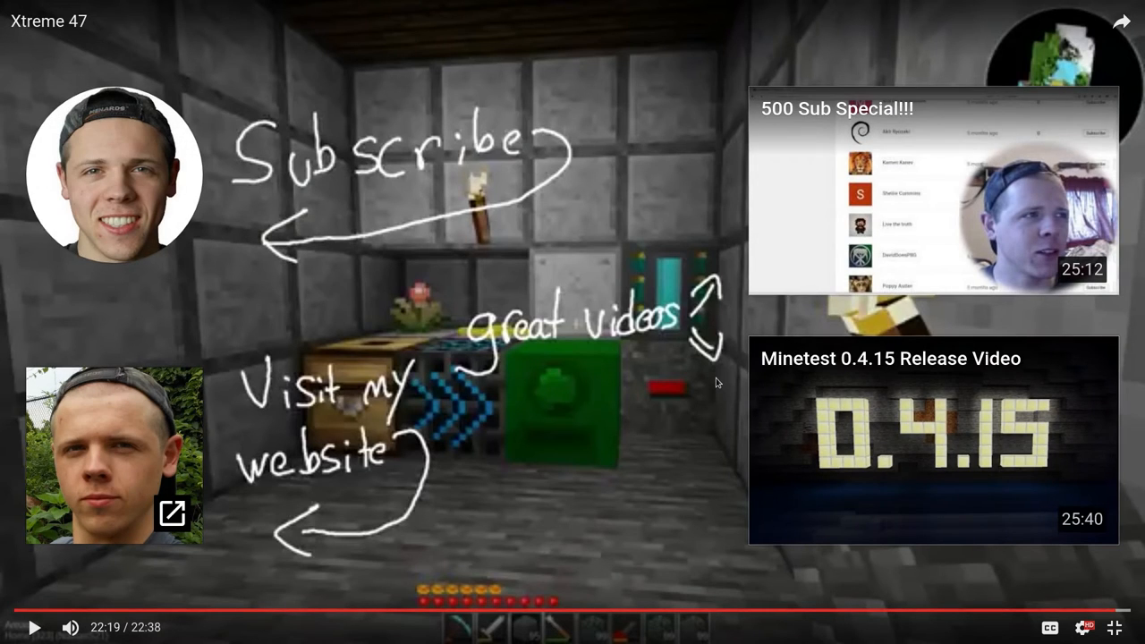
mouse_move(613, 106)
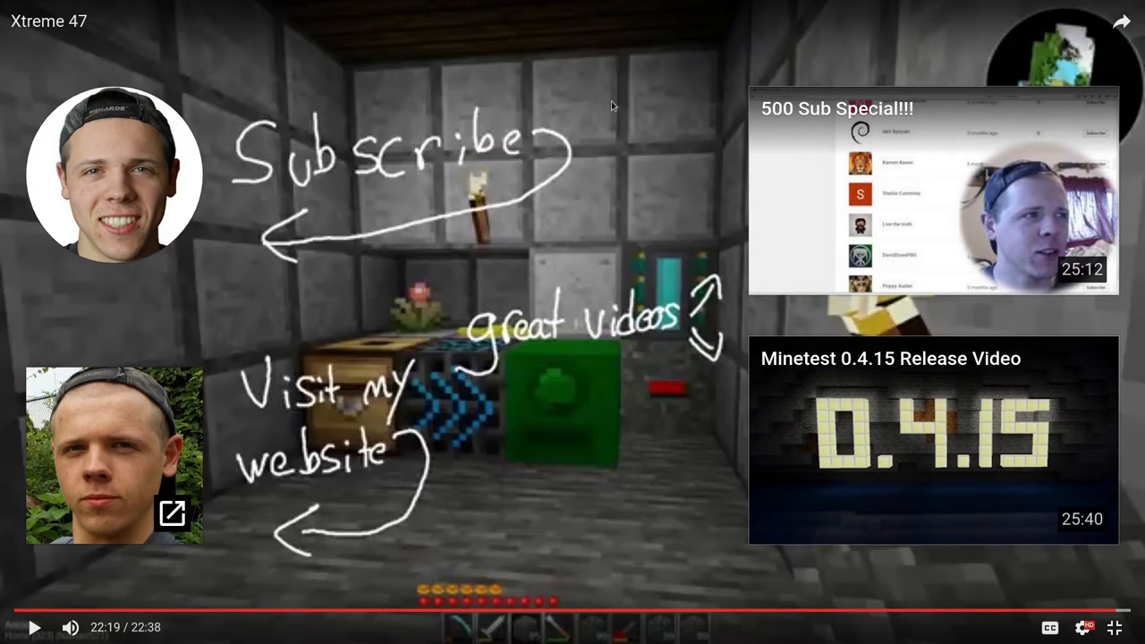
mouse_move(623, 389)
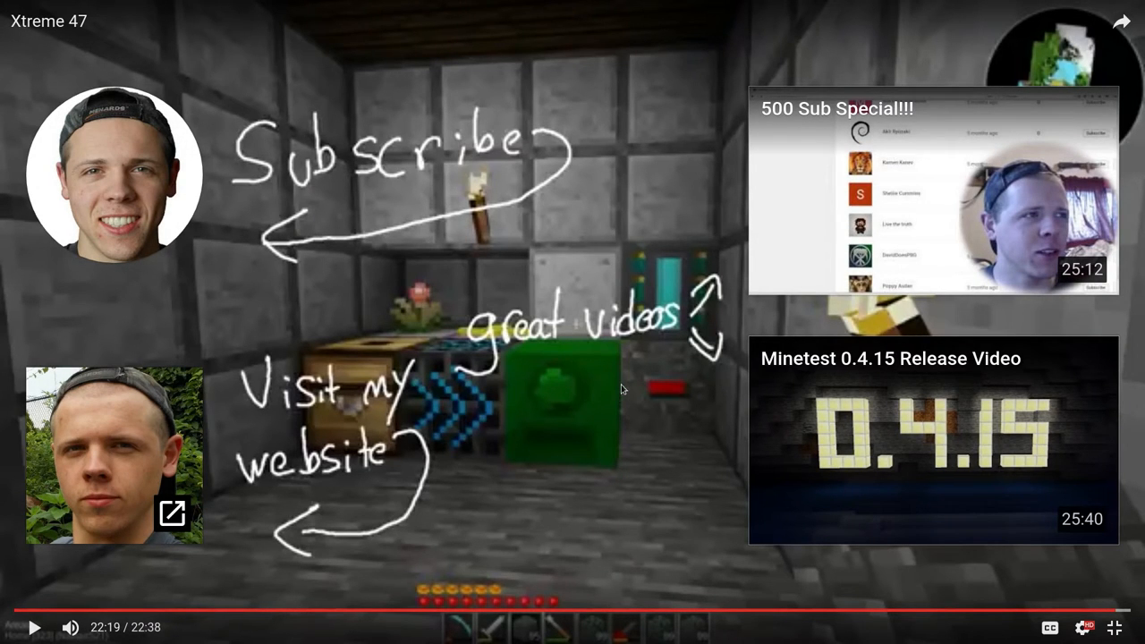
mouse_move(558, 356)
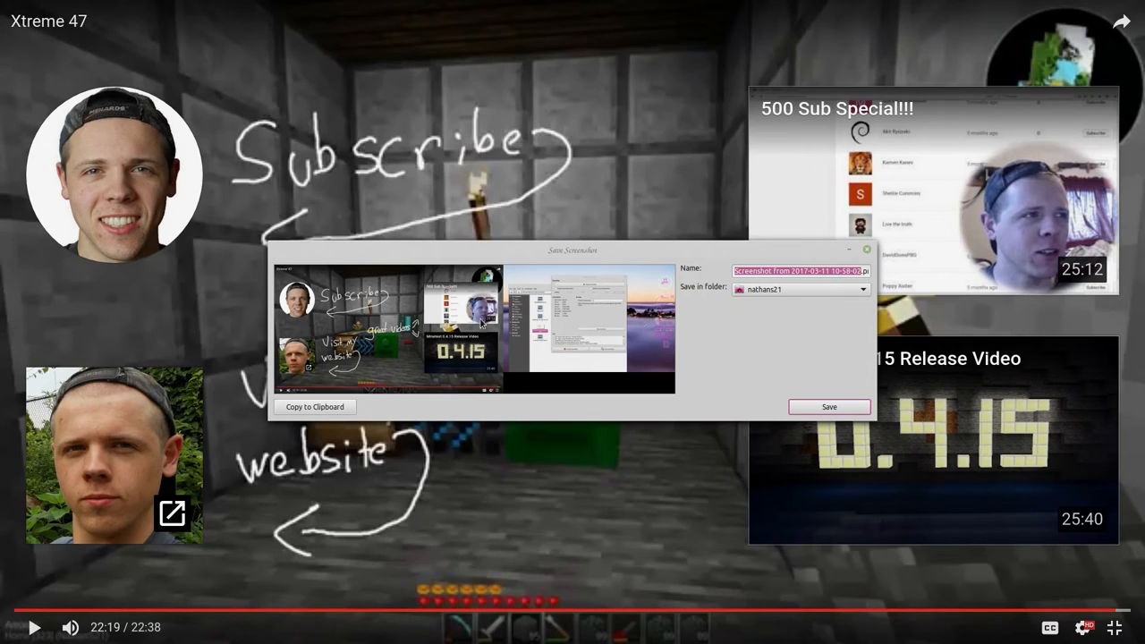
mouse_move(689, 356)
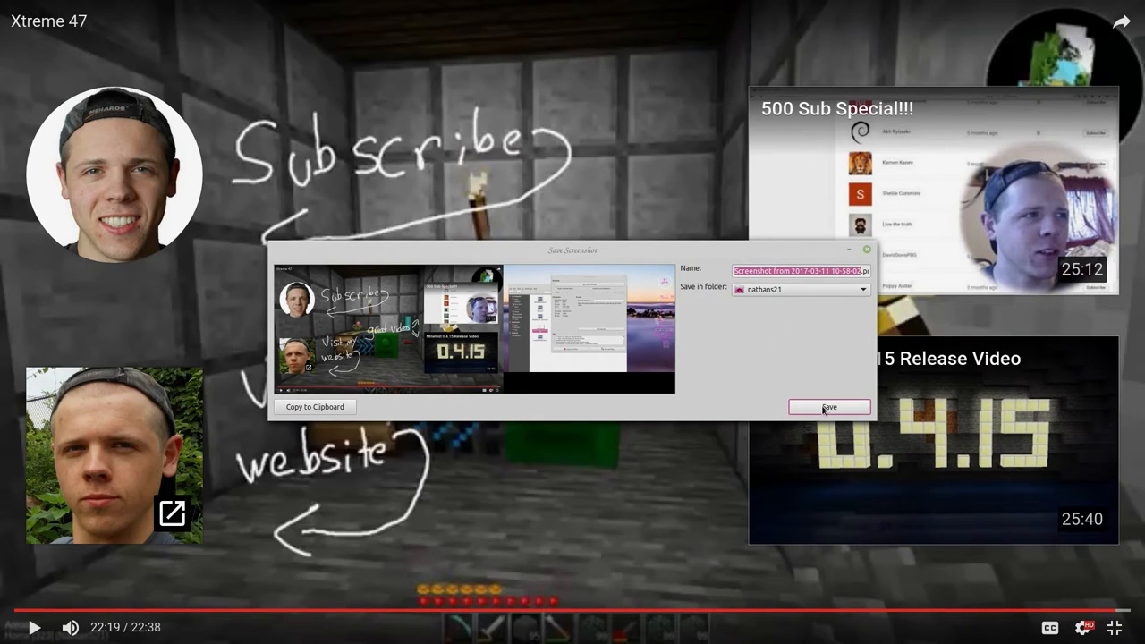
Step: Save the full-screen end screen capture with the default name and folder
click(827, 407)
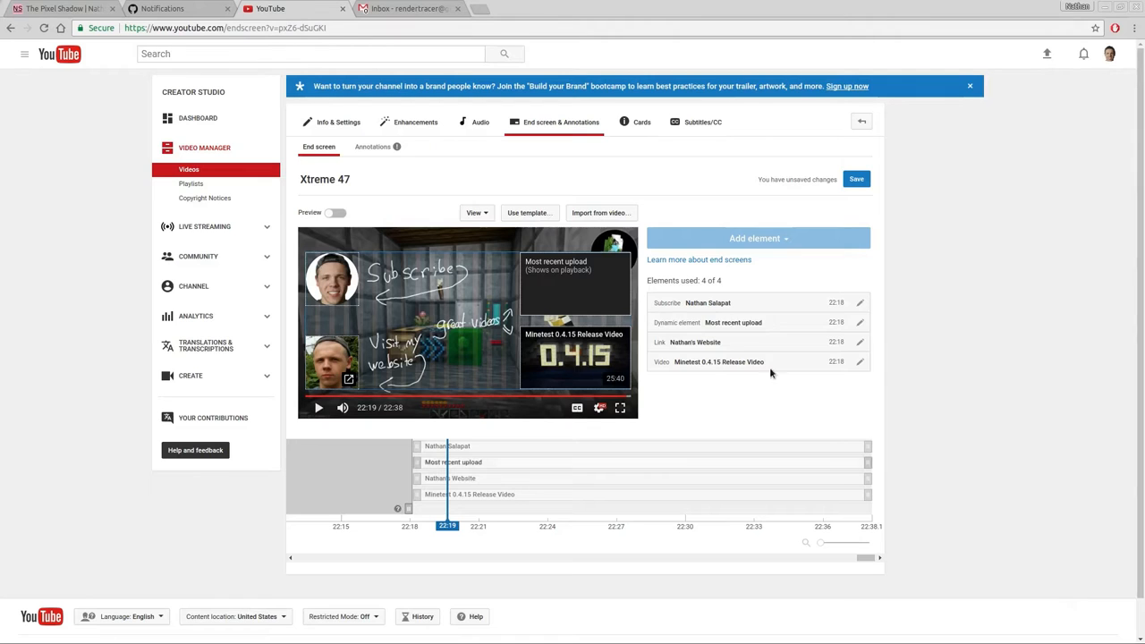
mouse_move(492, 310)
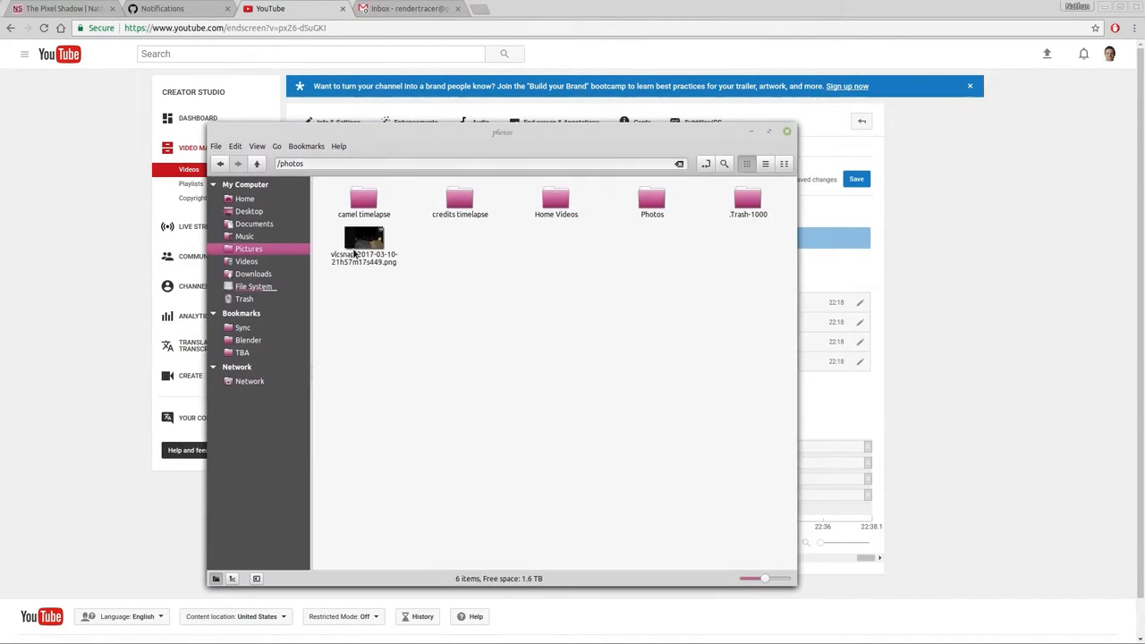
Step: Open the end screen screenshot from the home folder in GIMP Image Editor
click(244, 198)
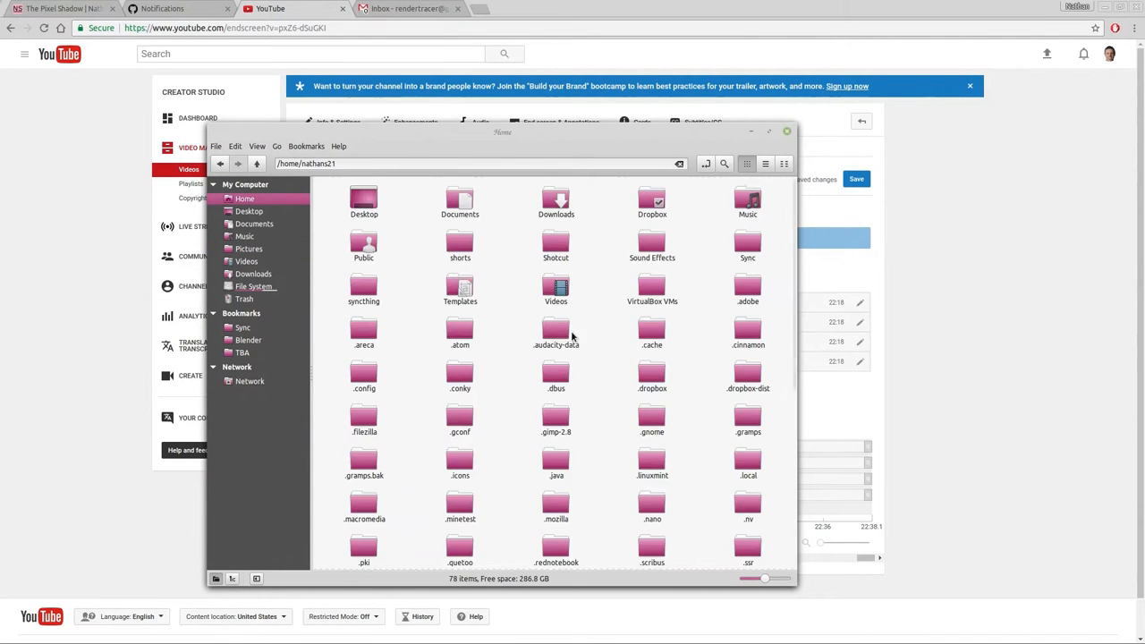
click(460, 361)
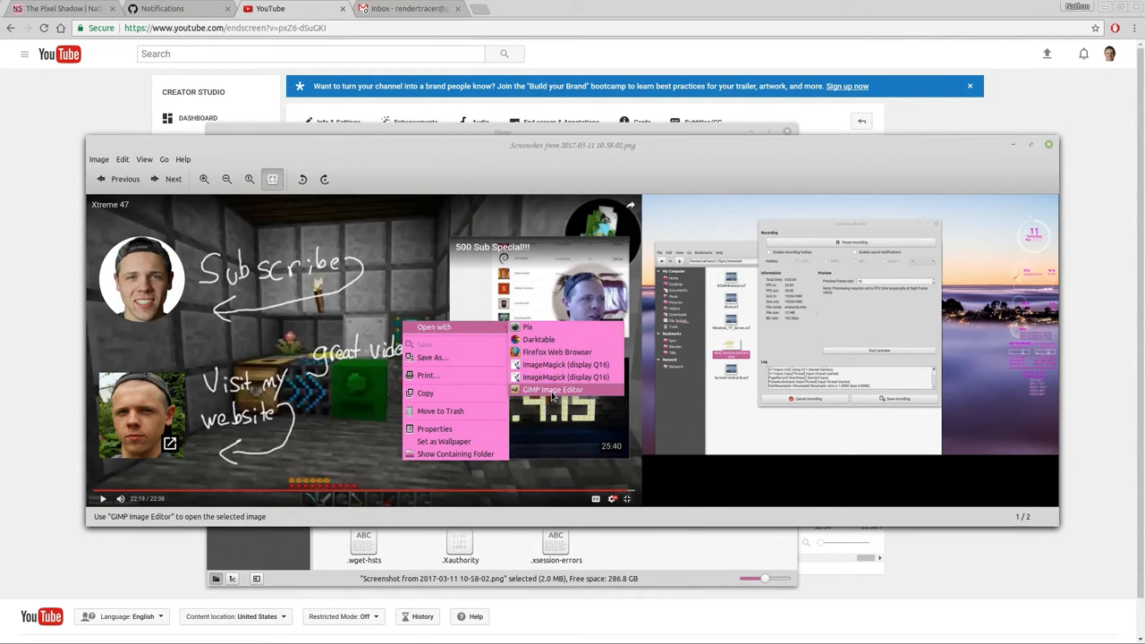
click(553, 390)
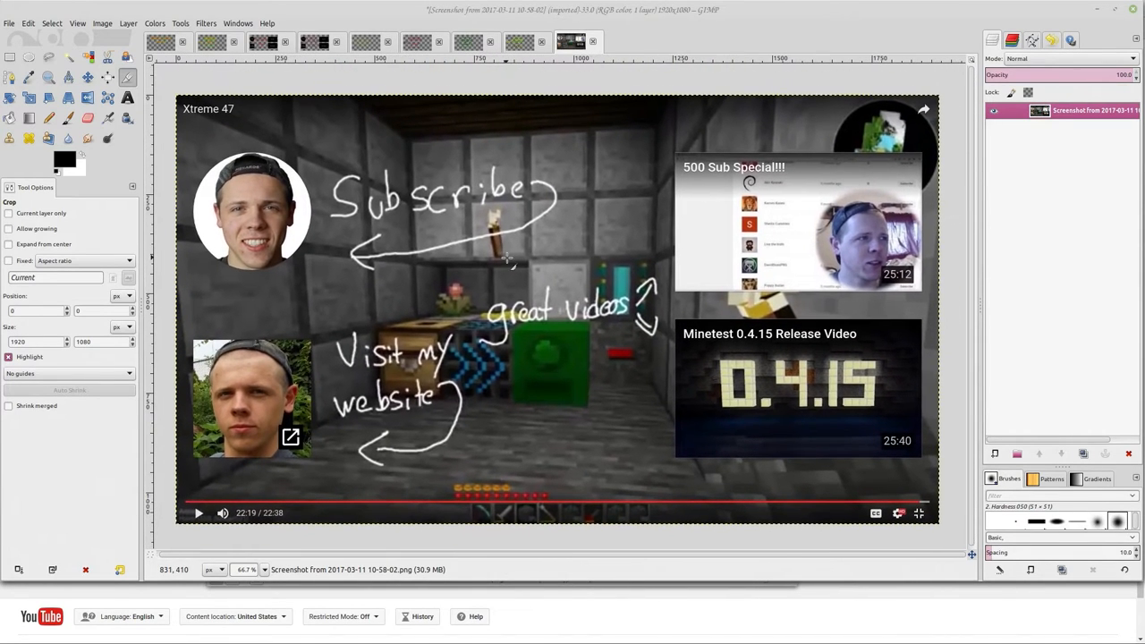
mouse_move(327, 166)
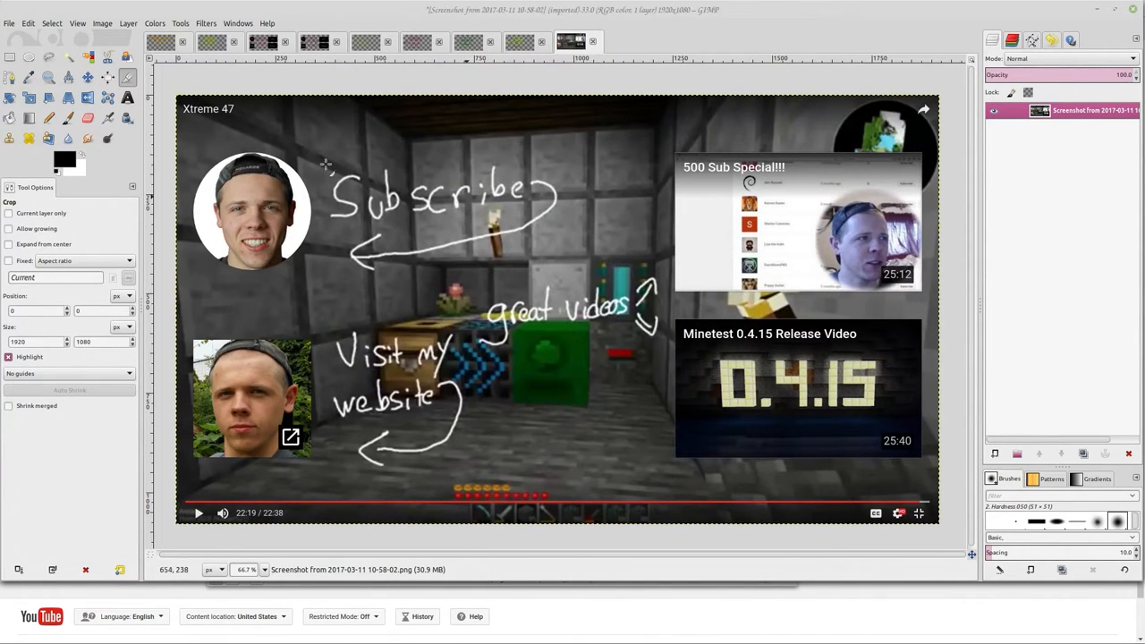
mouse_move(414, 106)
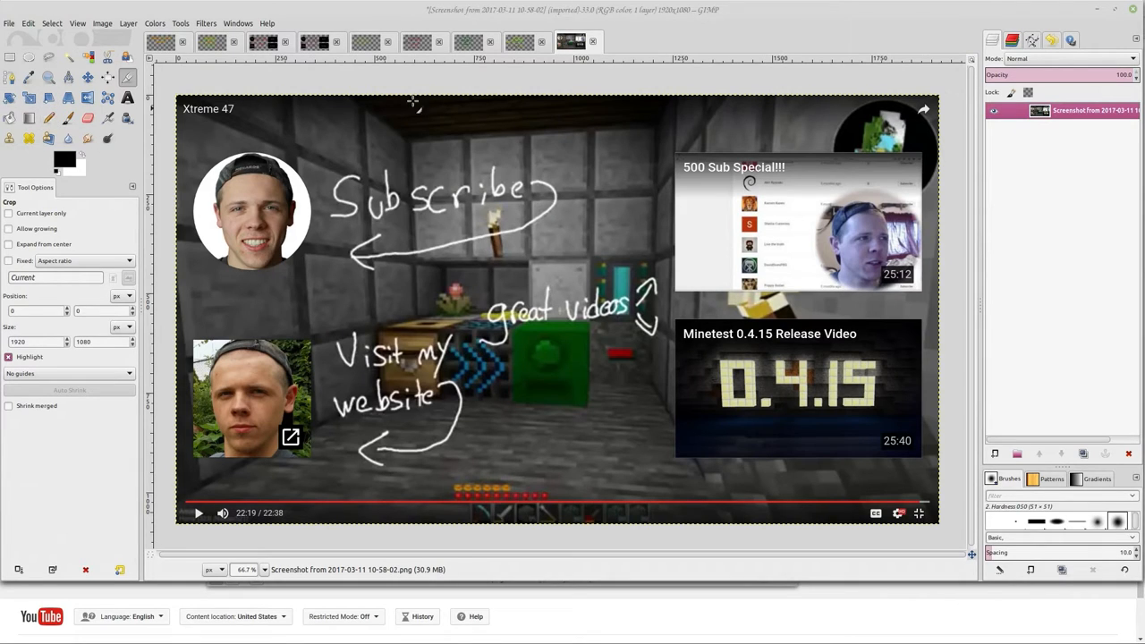
Step: Add a new layer and select the 500 Sub Special thumbnail area
right_click(1074, 110)
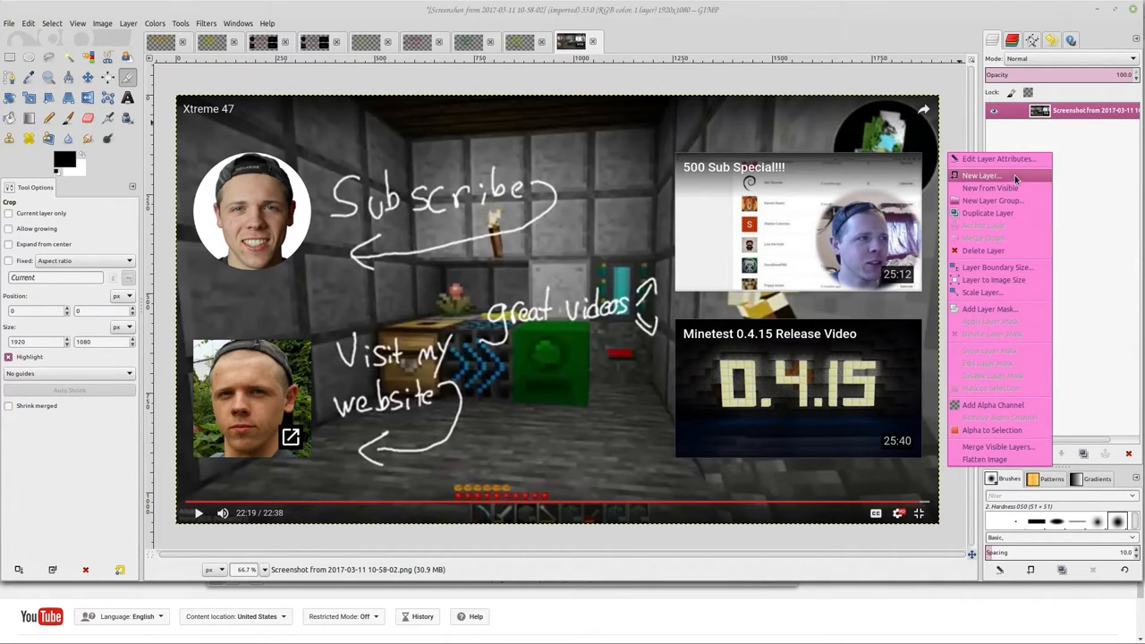
click(980, 175)
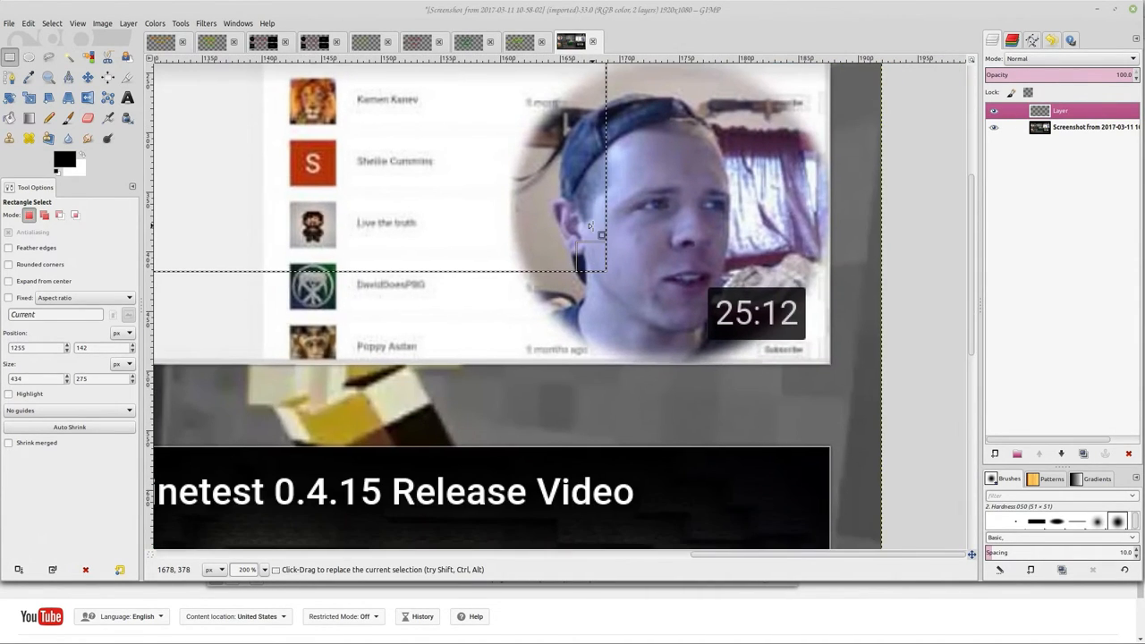
drag(591, 266, 813, 362)
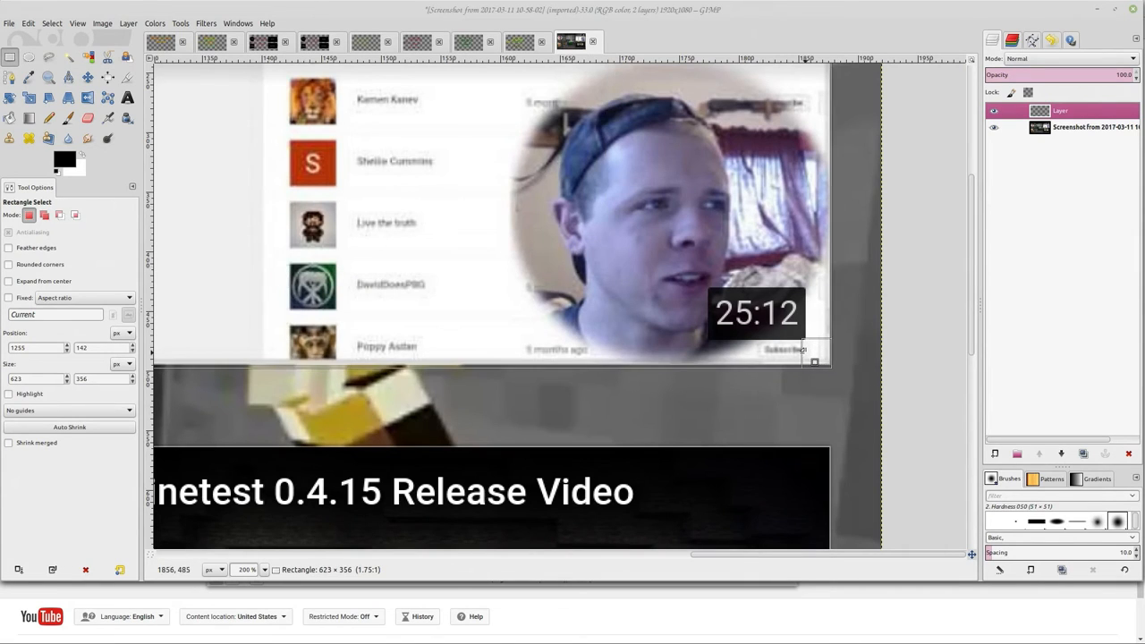
drag(814, 363, 810, 357)
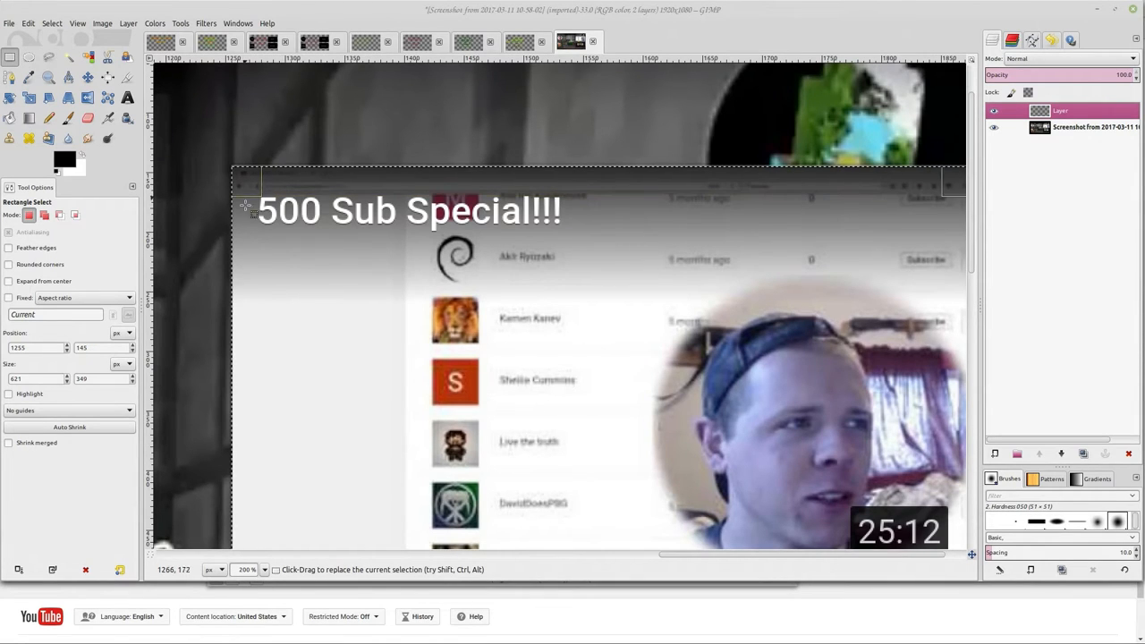
mouse_move(283, 270)
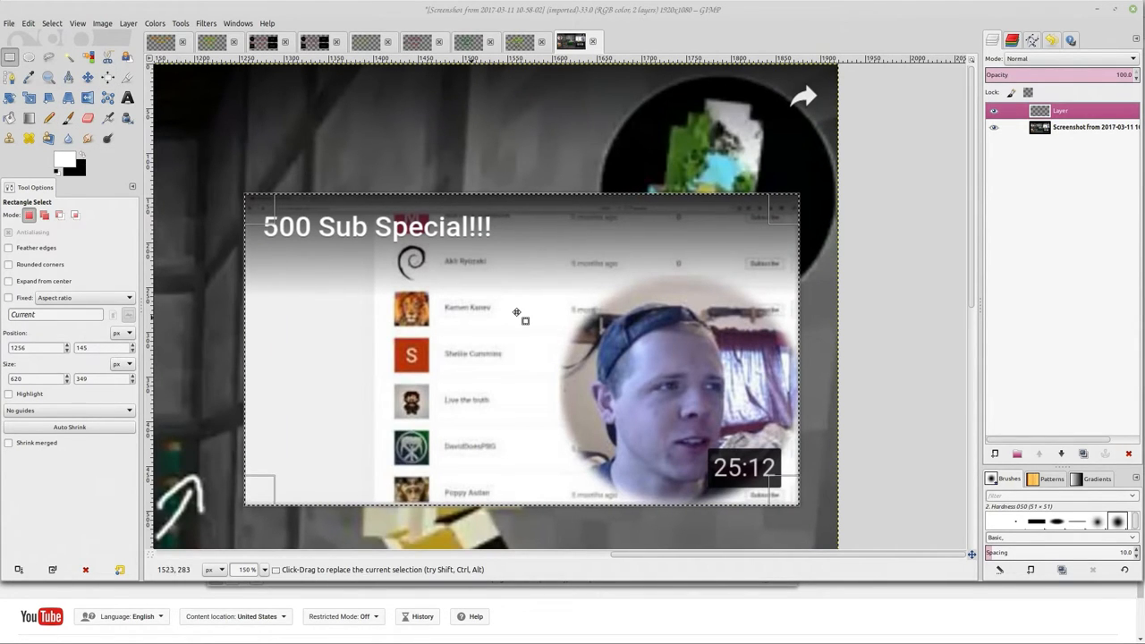
mouse_move(431, 251)
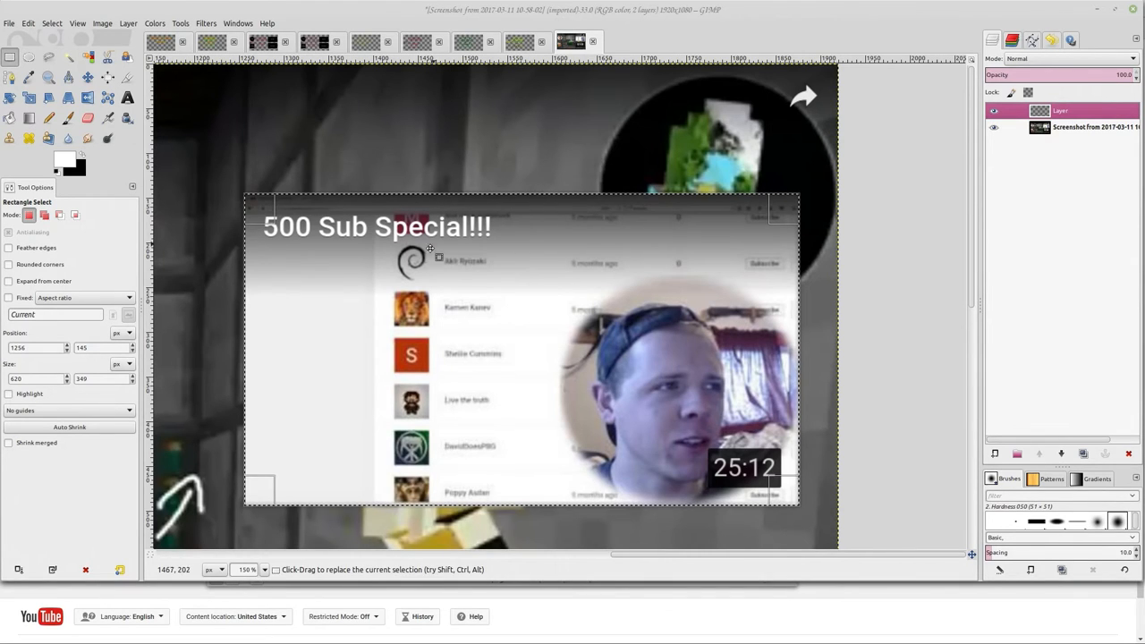
Step: Fill the thumbnail selection with black using the Pencil tool
click(49, 118)
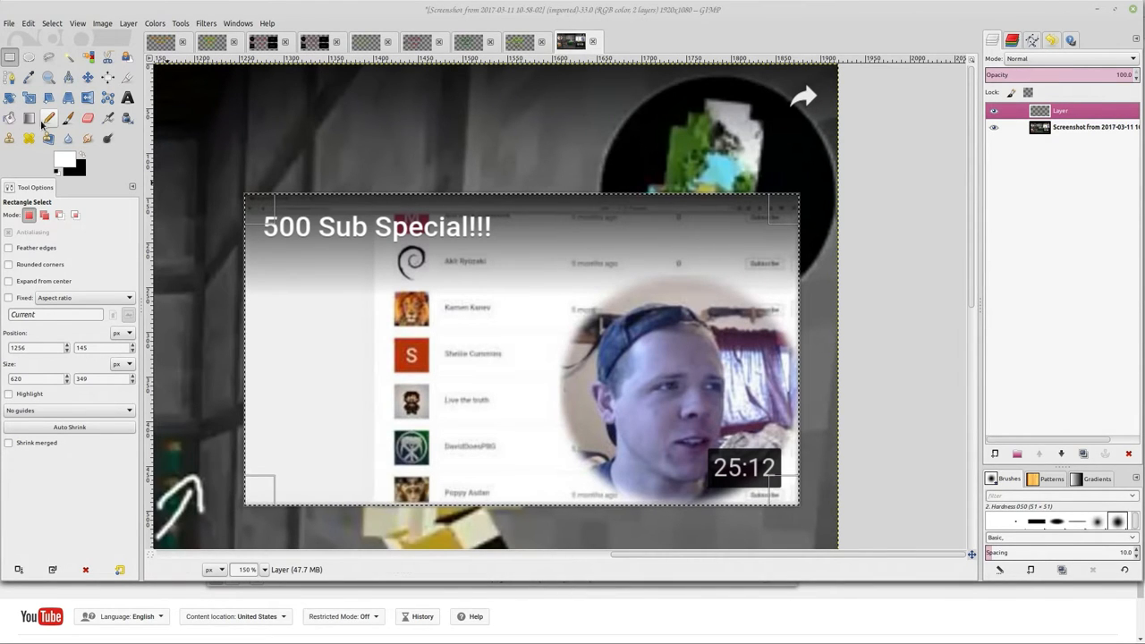
click(49, 117)
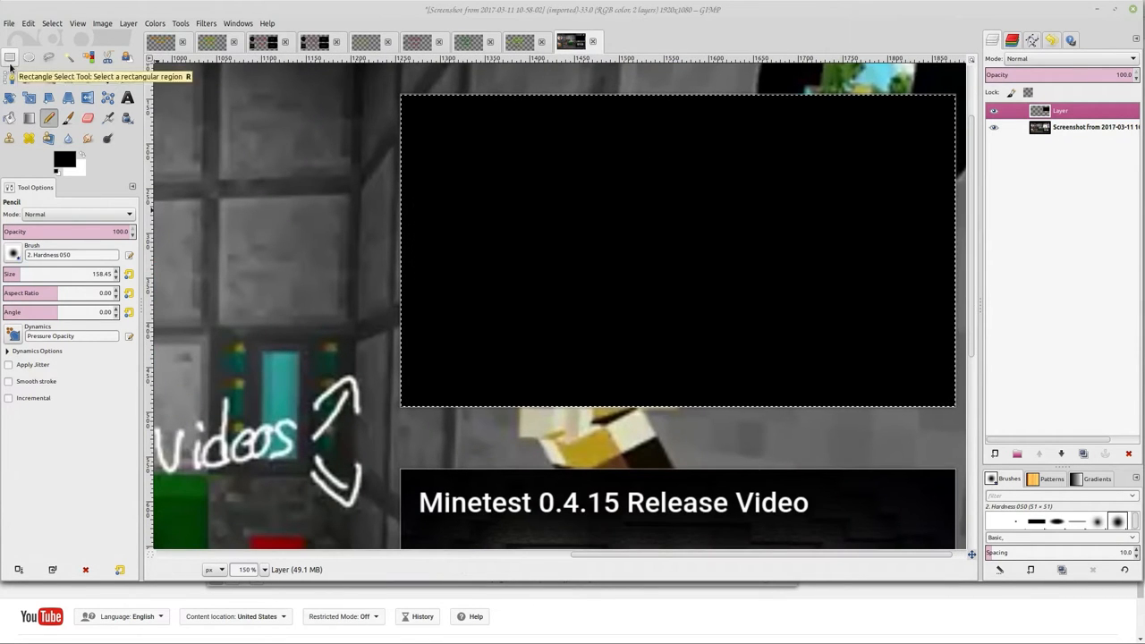
click(10, 57)
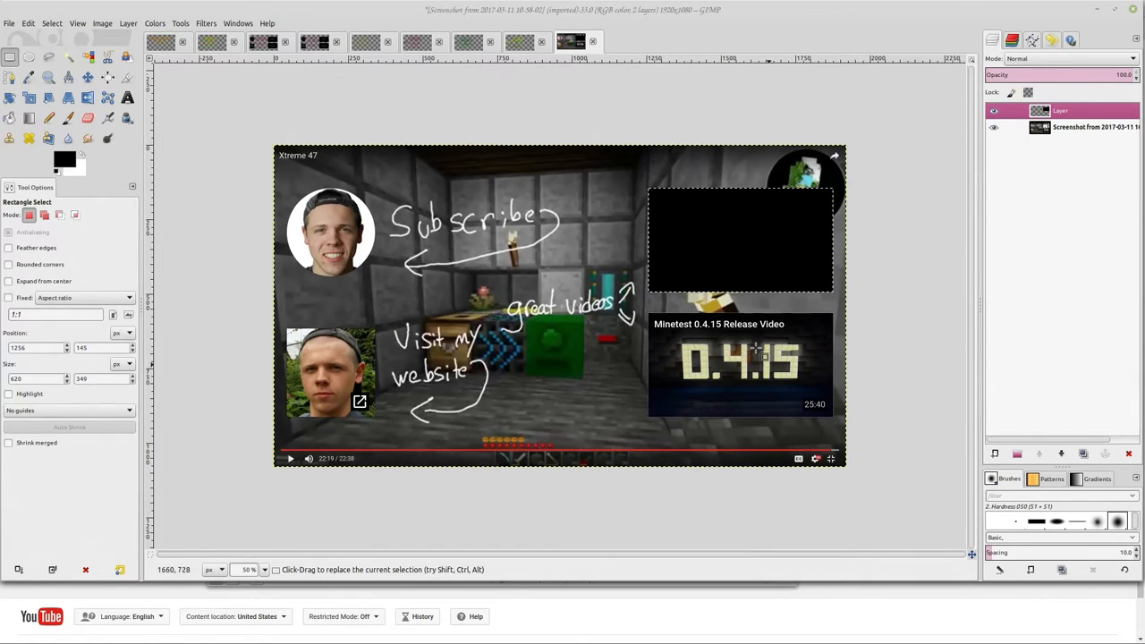
mouse_move(321, 243)
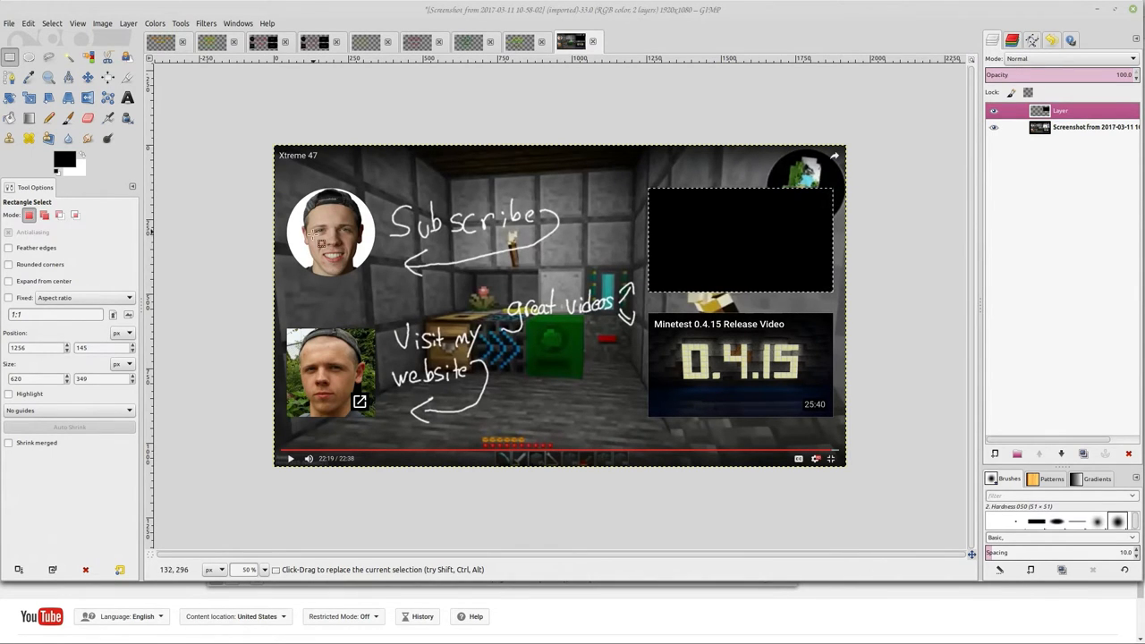
mouse_move(291, 252)
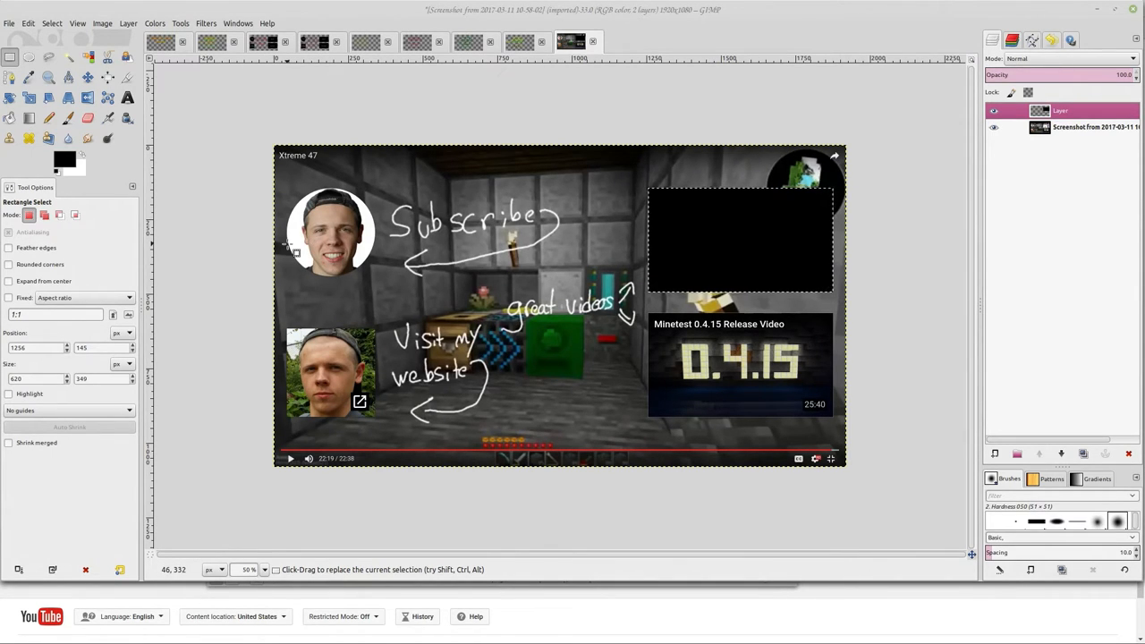
mouse_move(411, 367)
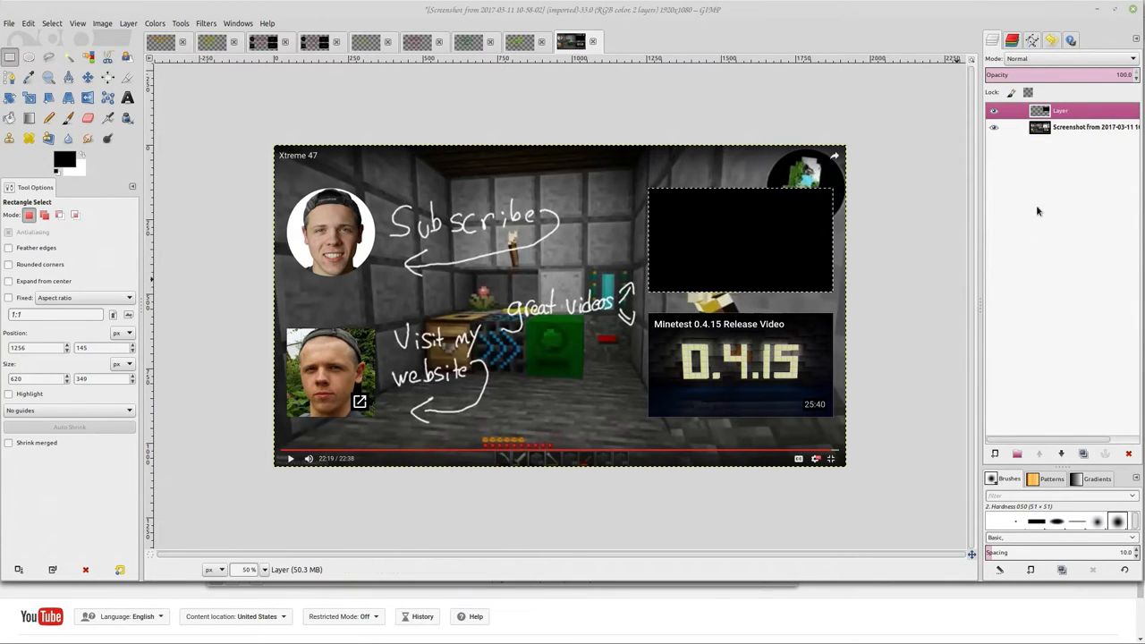
right_click(1060, 110)
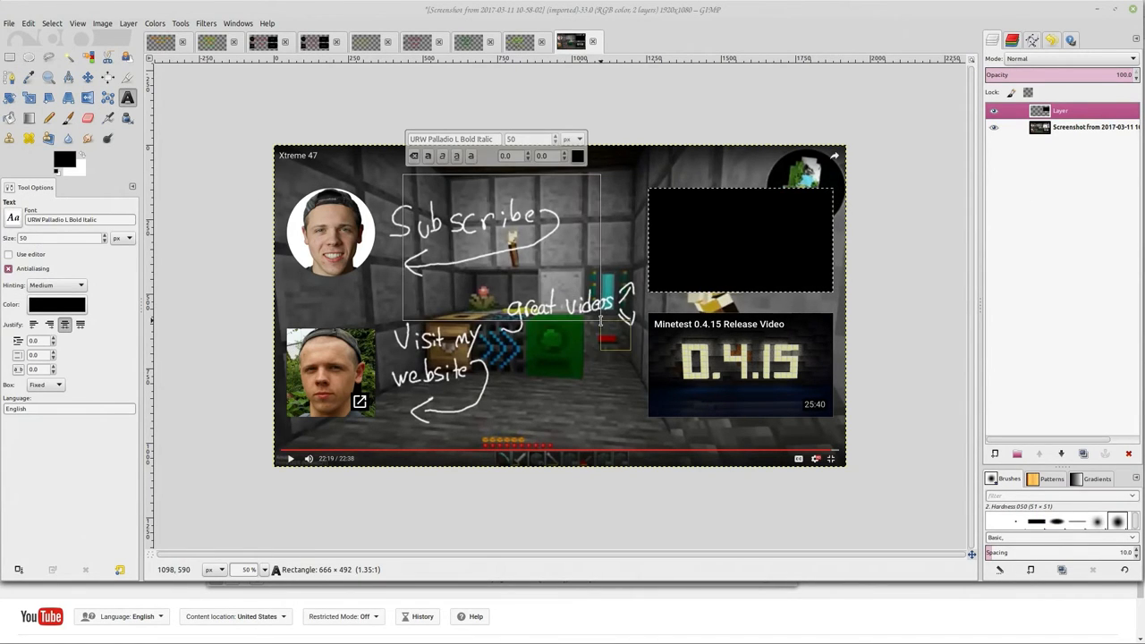
Step: Type 'Thanks for watching!!!' in green at the top centre
text(Thanks for watching)
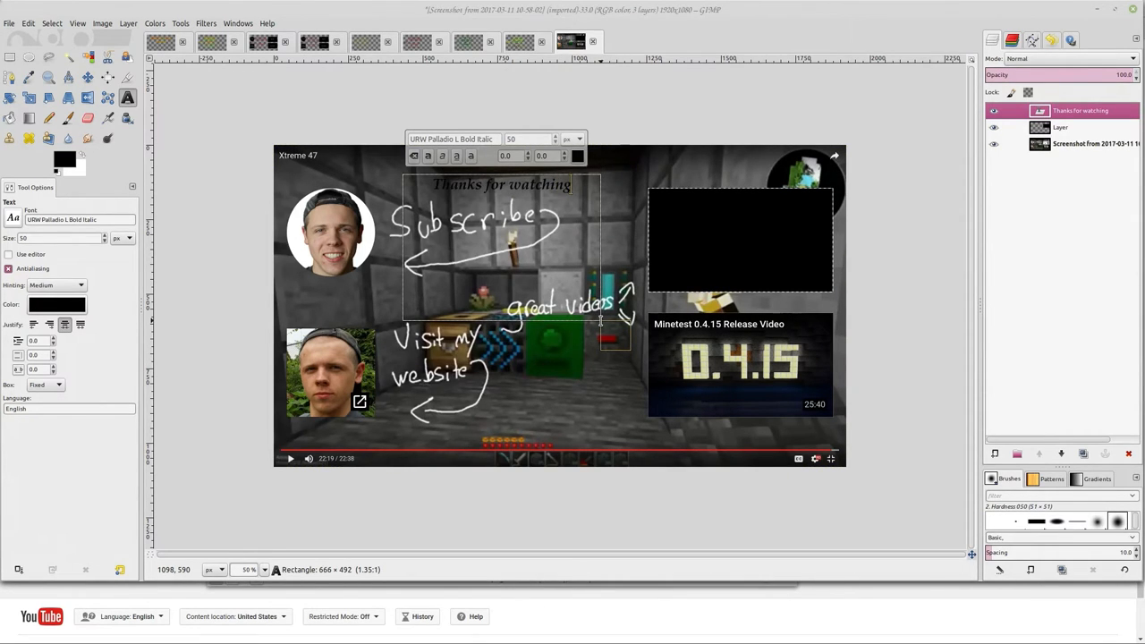
text(!!!)
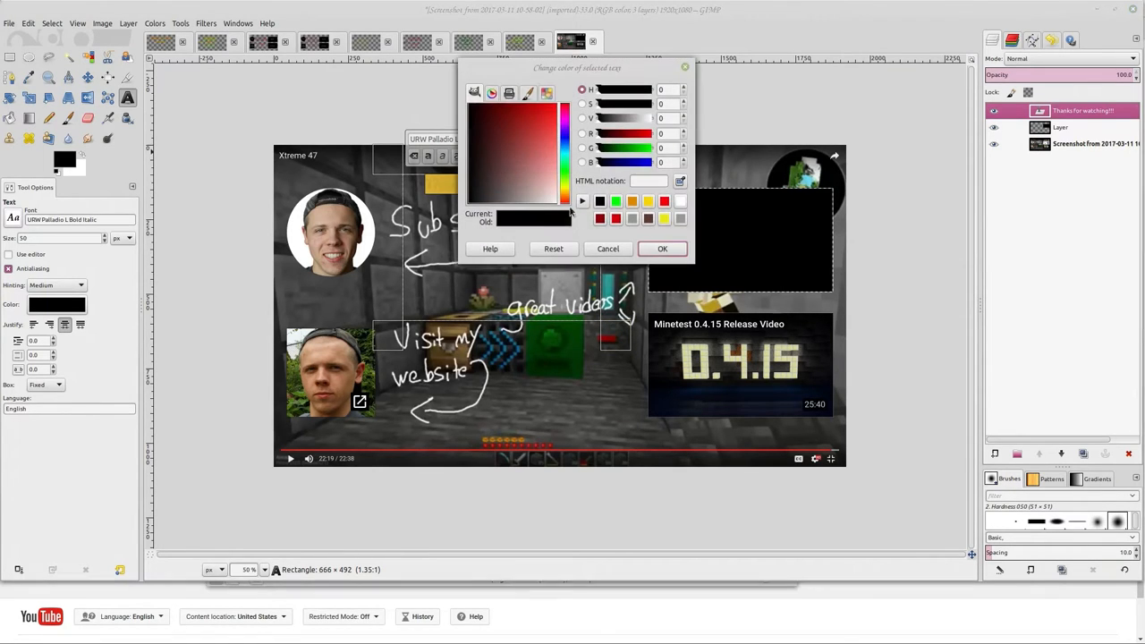
click(662, 249)
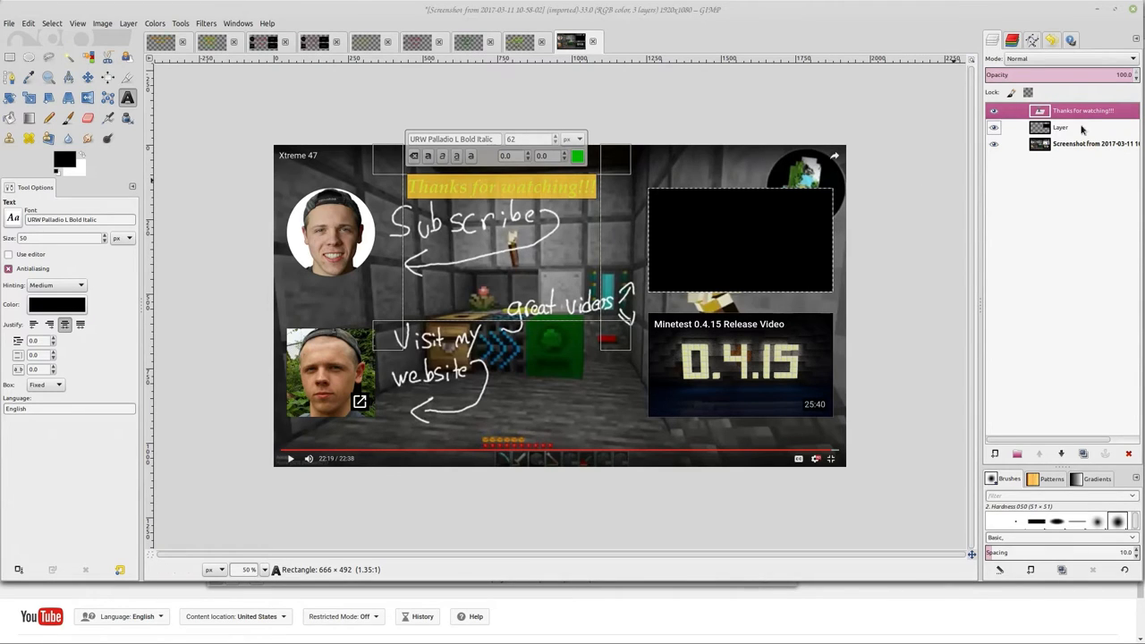
right_click(1083, 127)
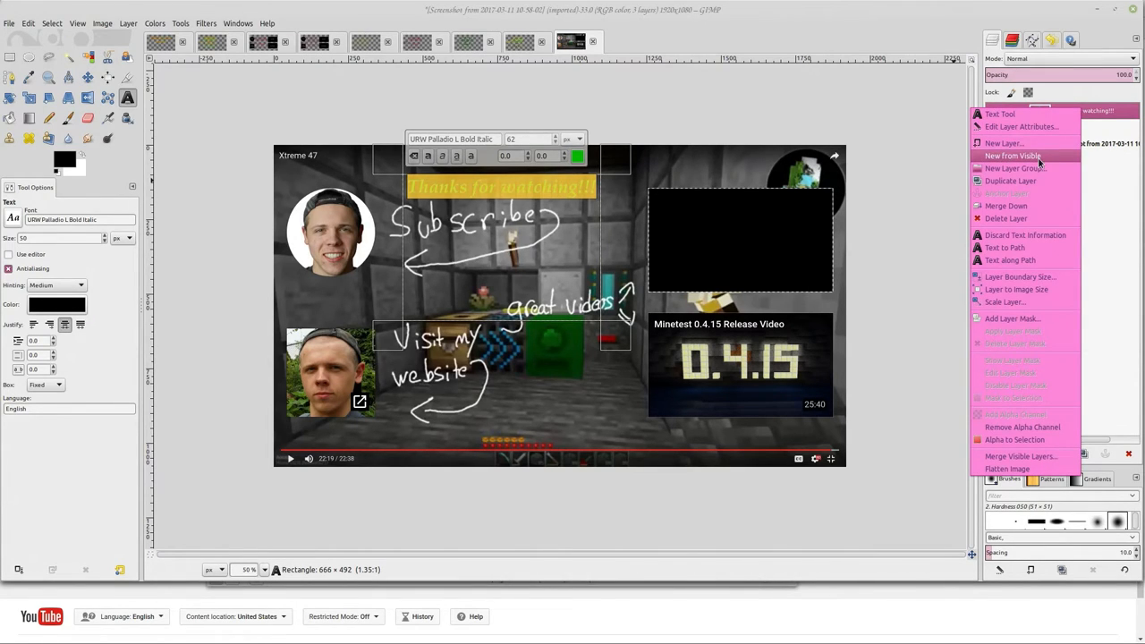
mouse_move(1011, 156)
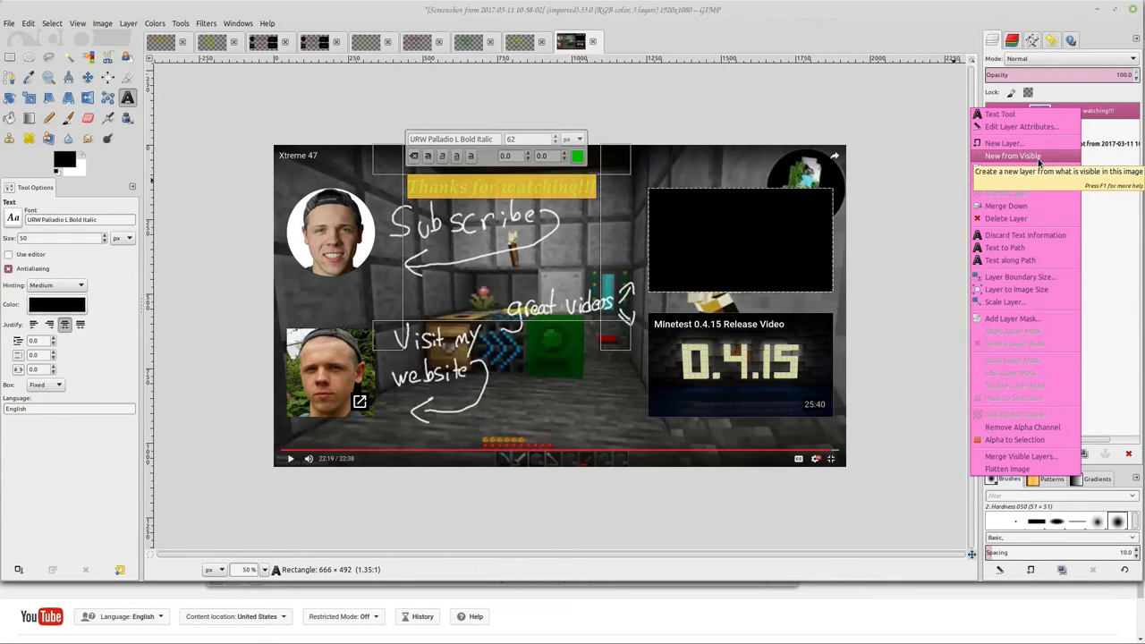
mouse_move(1025, 234)
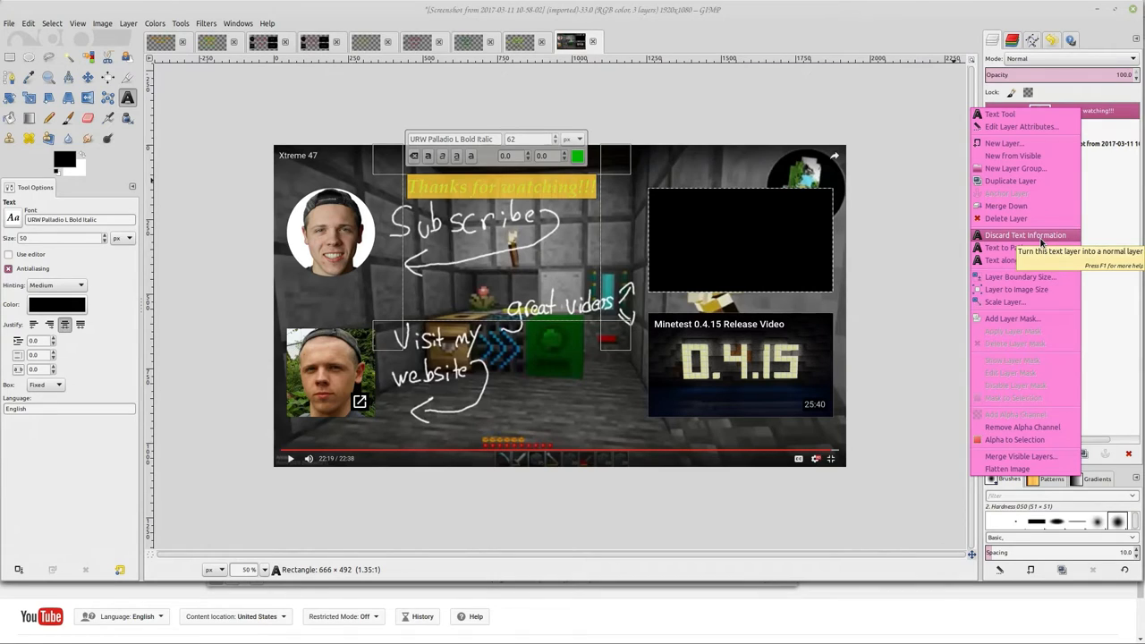
mouse_move(1004, 143)
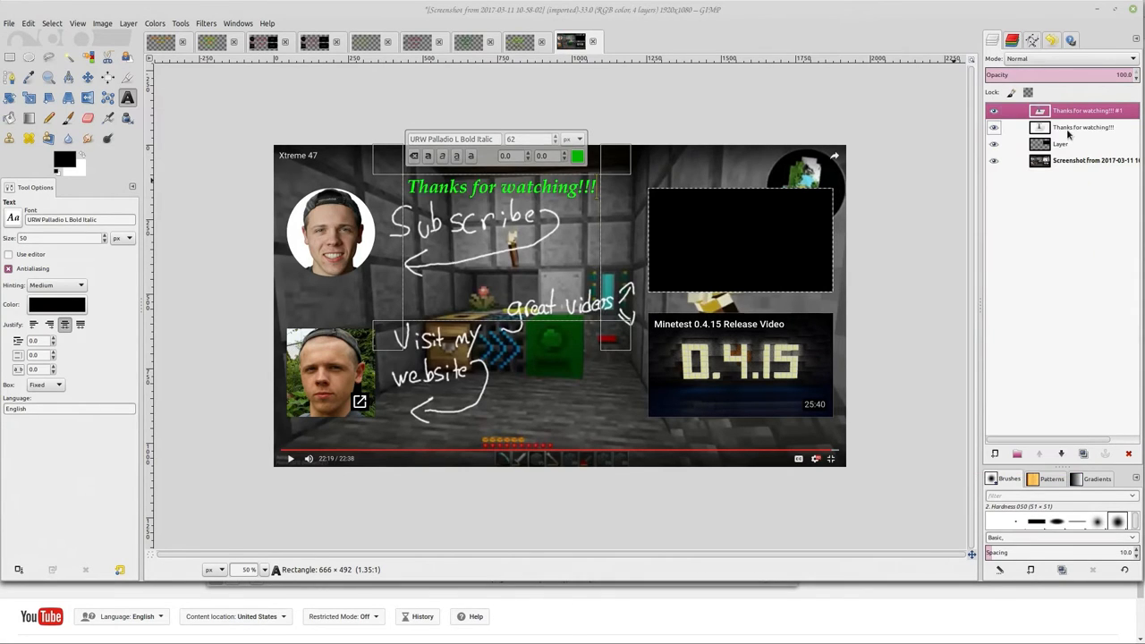
Step: Colour the lower duplicate text layer black (000000)
click(1083, 127)
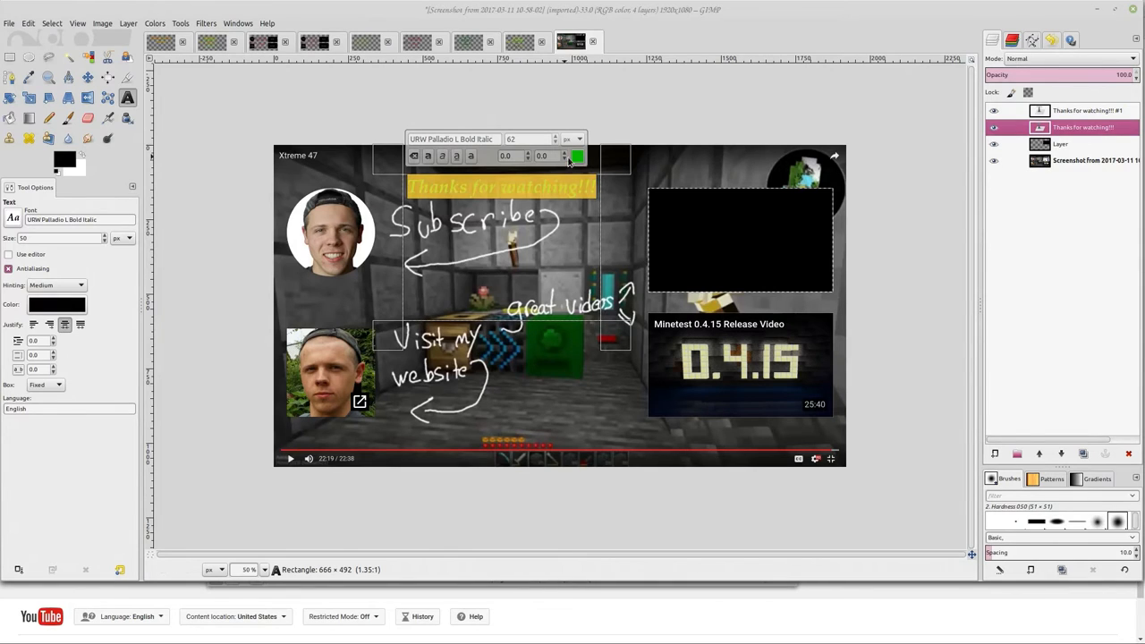
click(577, 155)
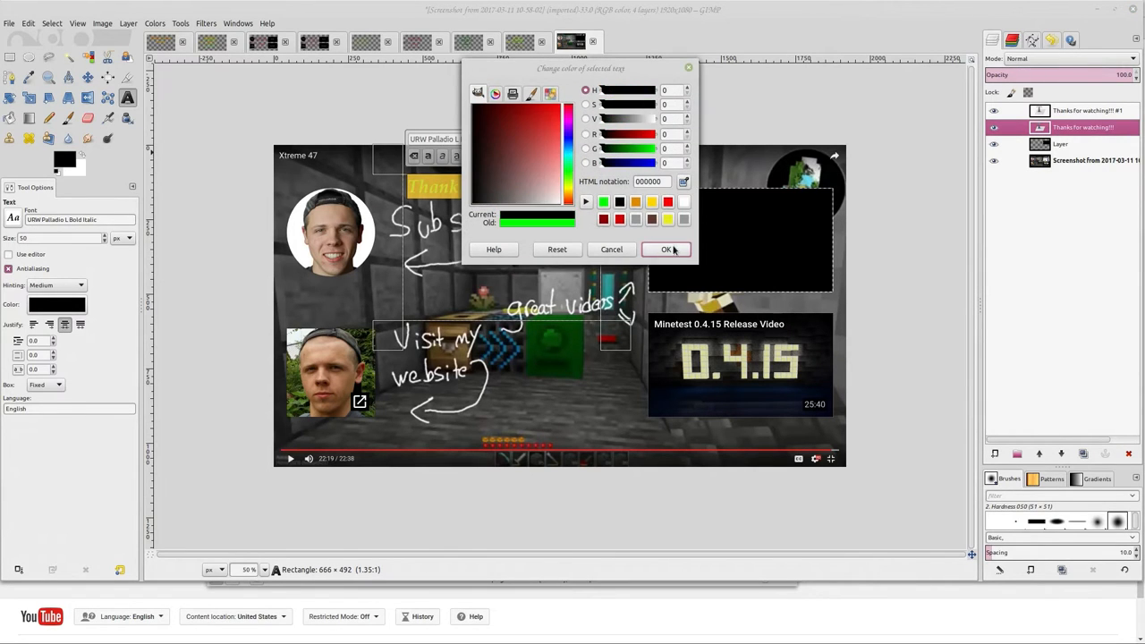
click(667, 249)
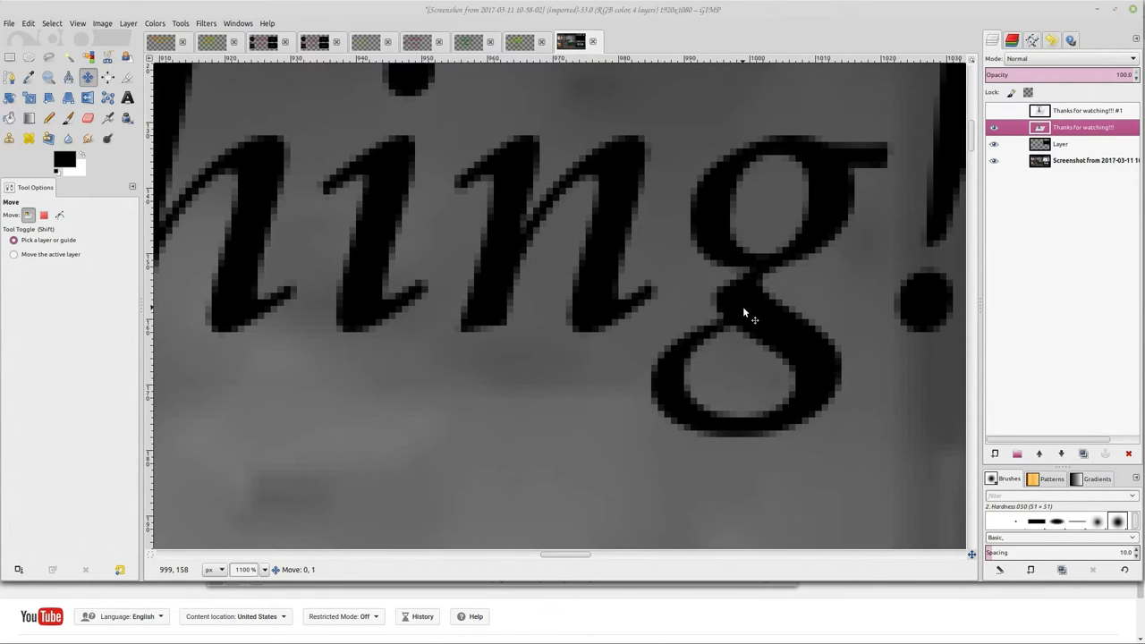
Step: Nudge the black text layer slightly downward to form the shadow offset
click(993, 110)
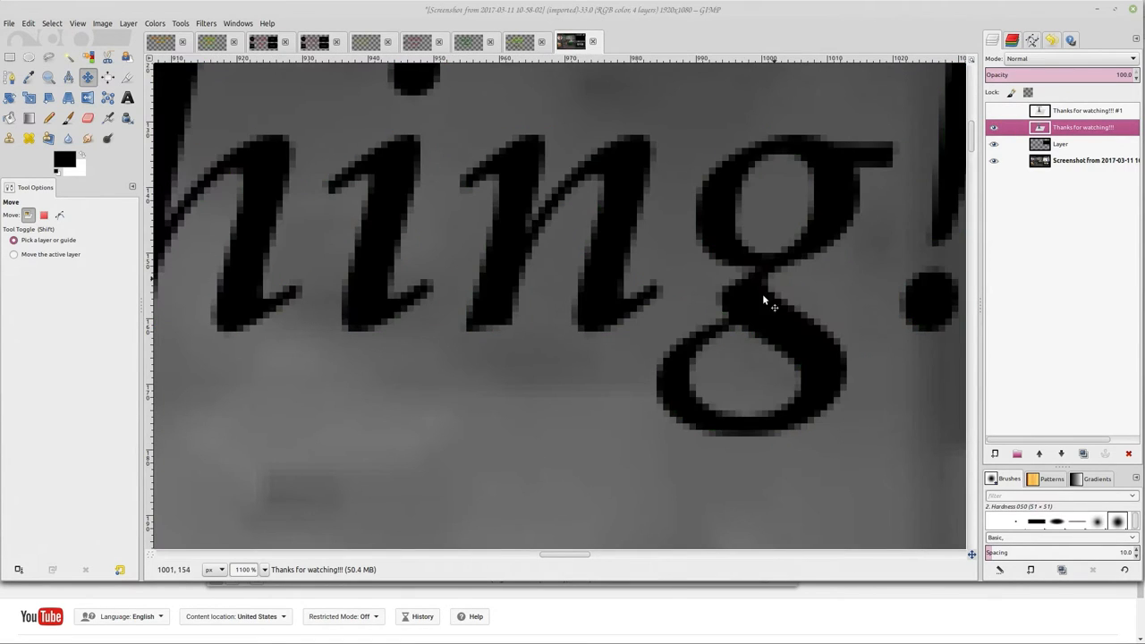
drag(765, 309, 772, 329)
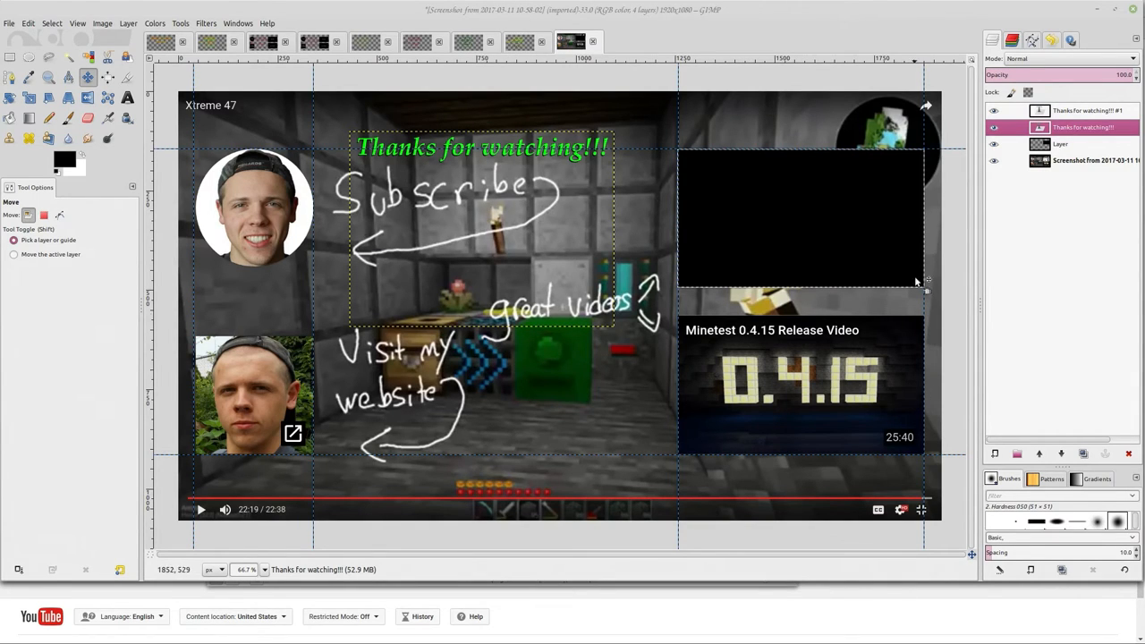
mouse_move(777, 365)
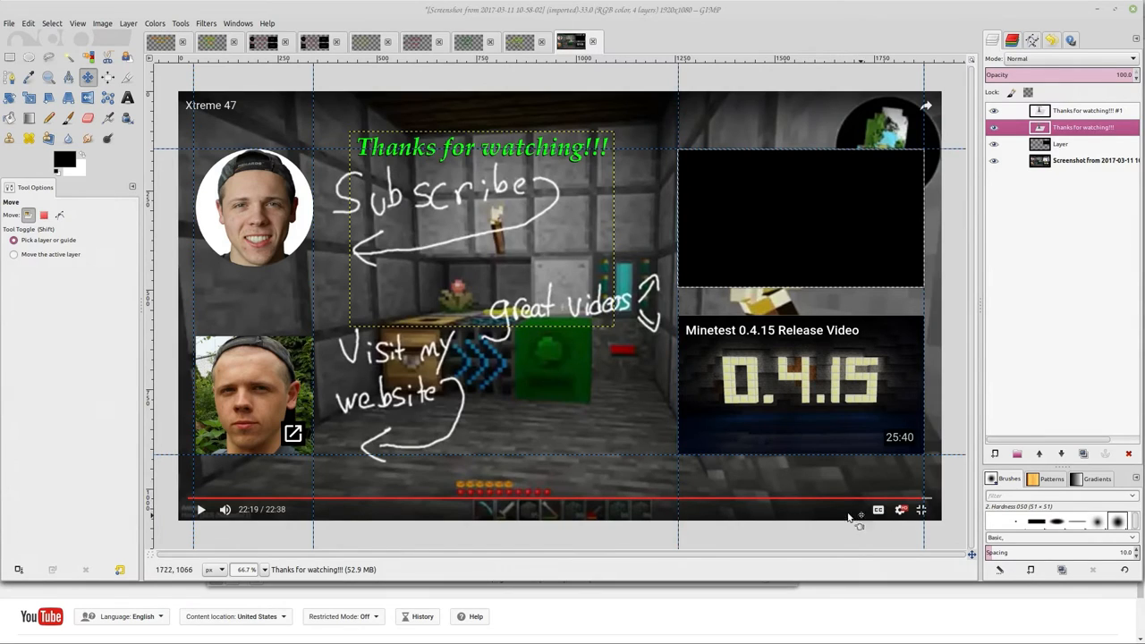
mouse_move(857, 506)
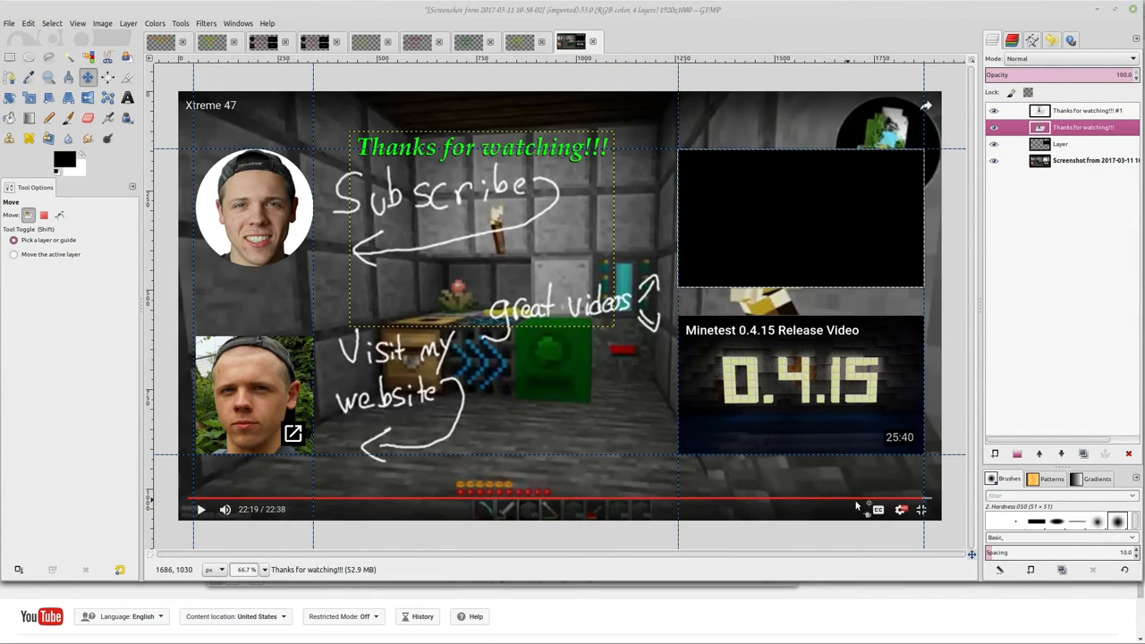
mouse_move(545, 500)
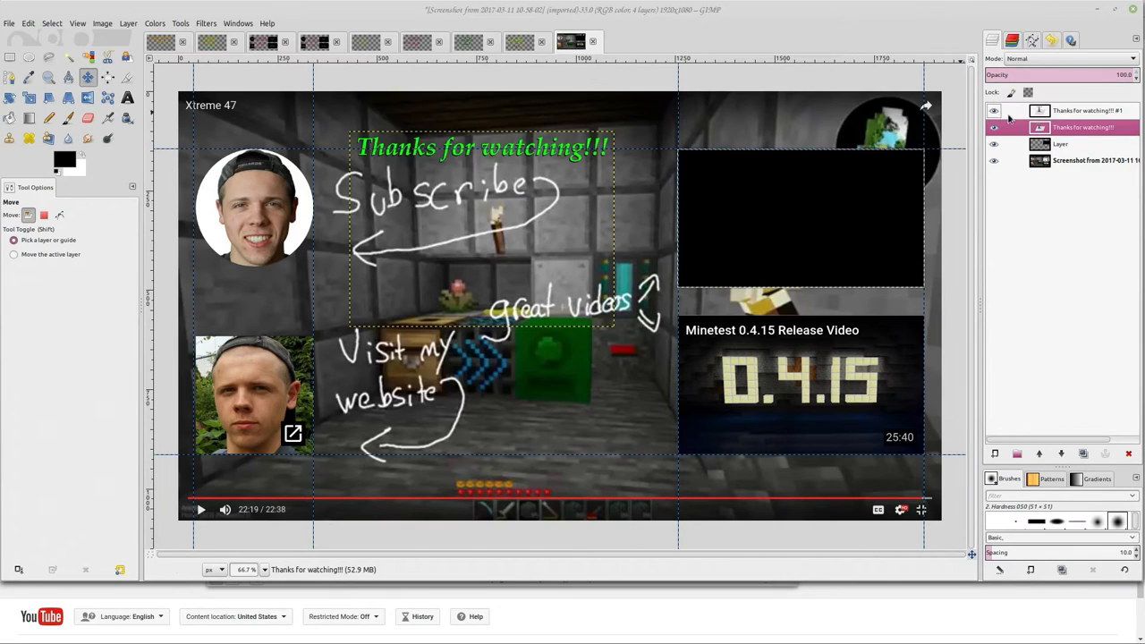
mouse_move(590, 264)
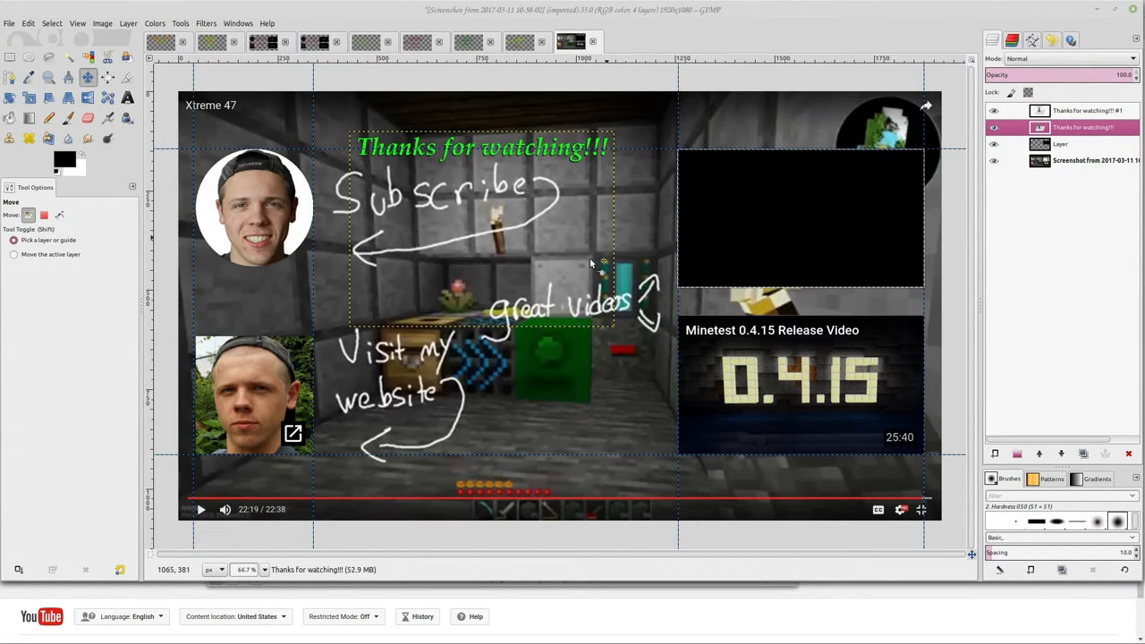
mouse_move(908, 125)
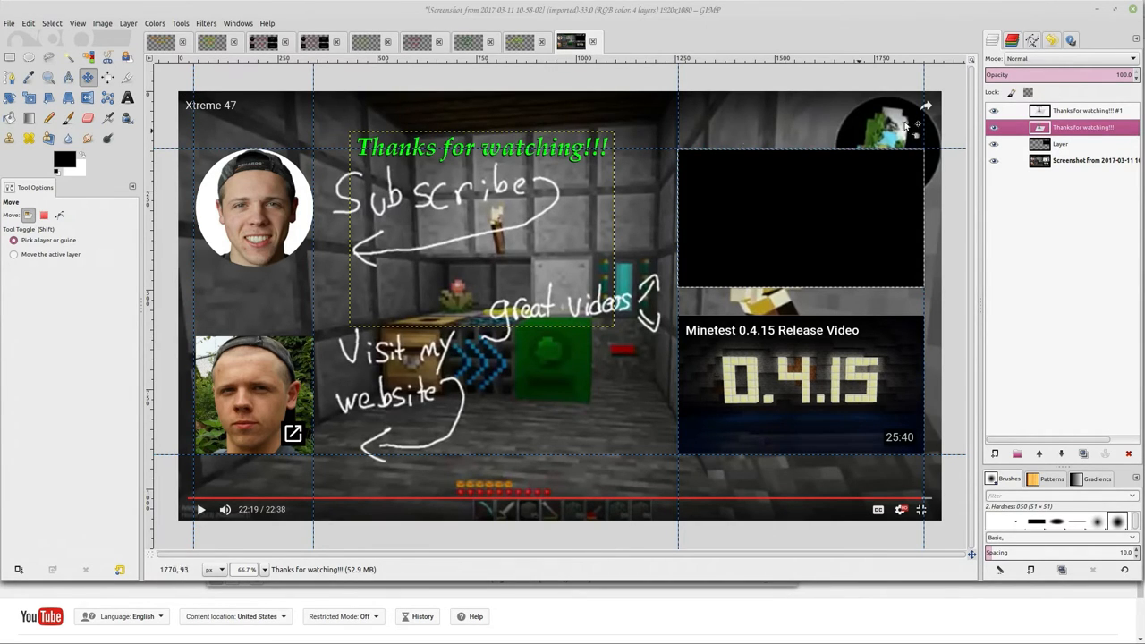
mouse_move(877, 147)
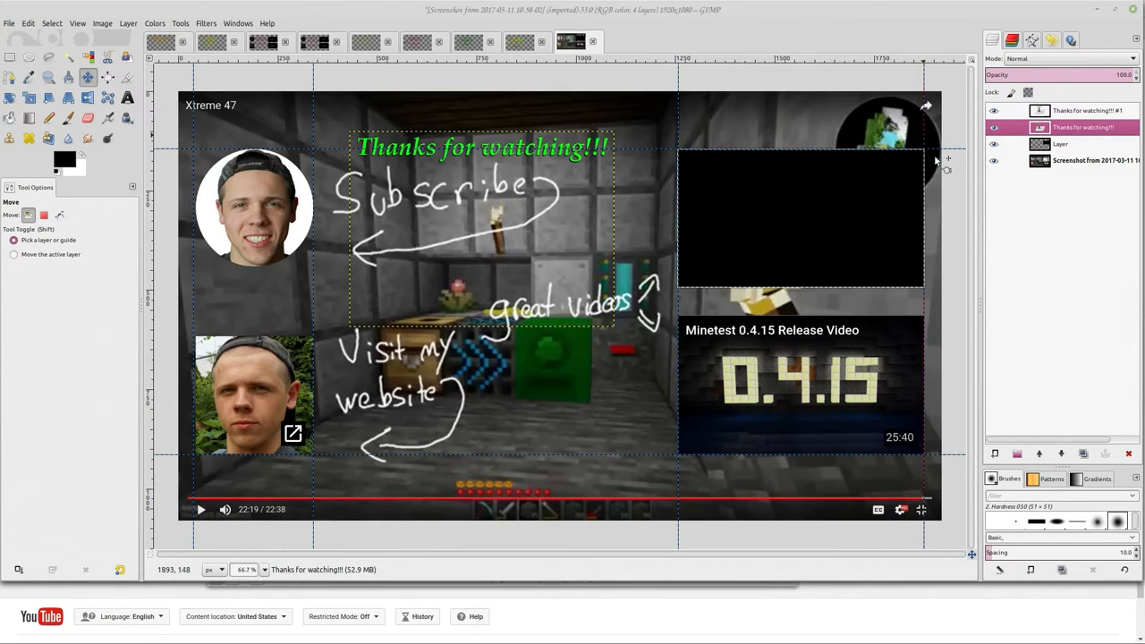
mouse_move(532, 151)
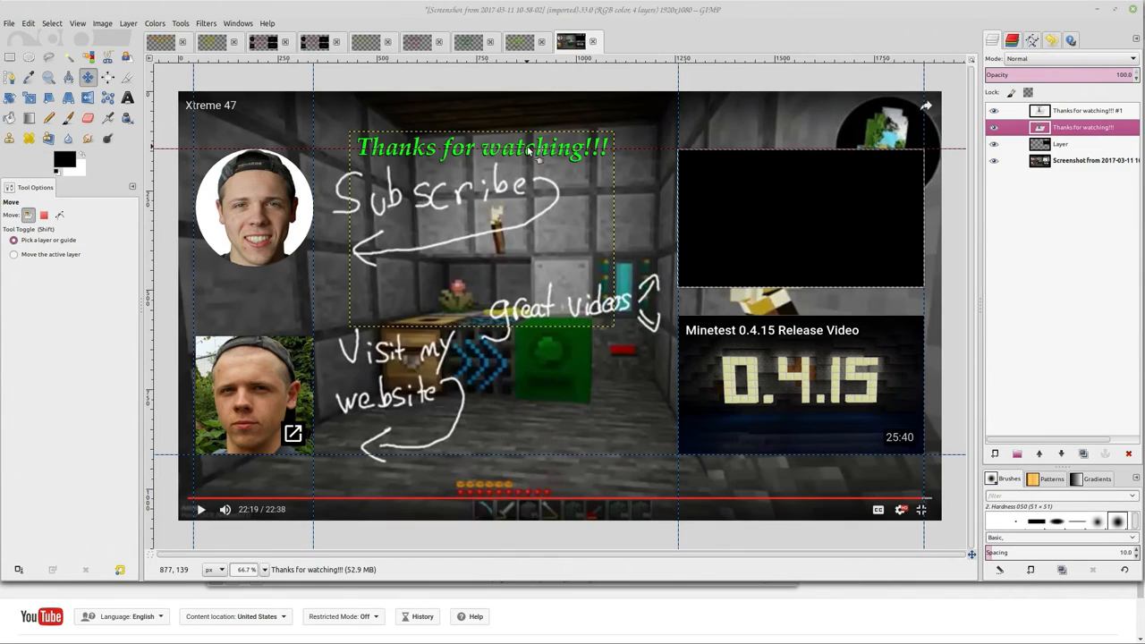
mouse_move(380, 295)
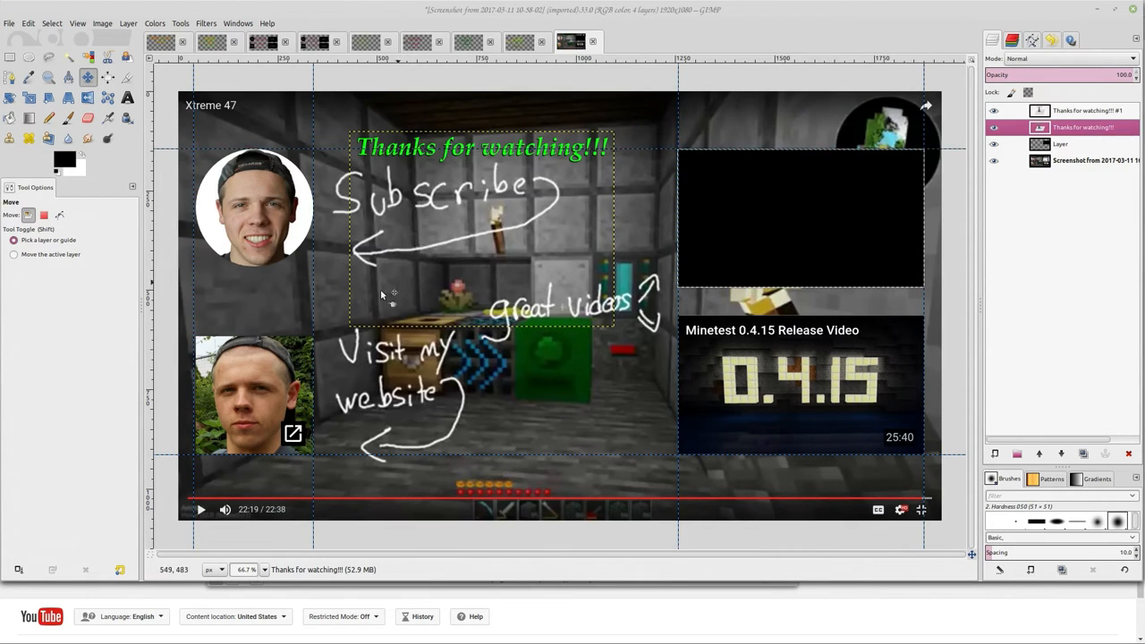
mouse_move(716, 138)
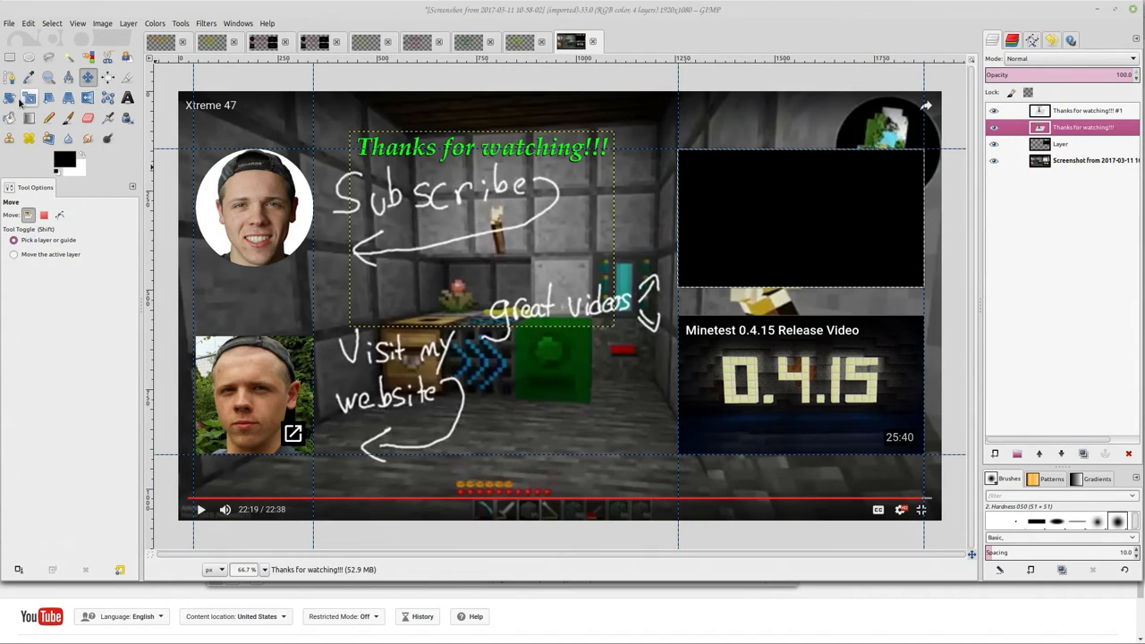
Step: Turn the green text layer's visibility back on above the black shadow
click(127, 98)
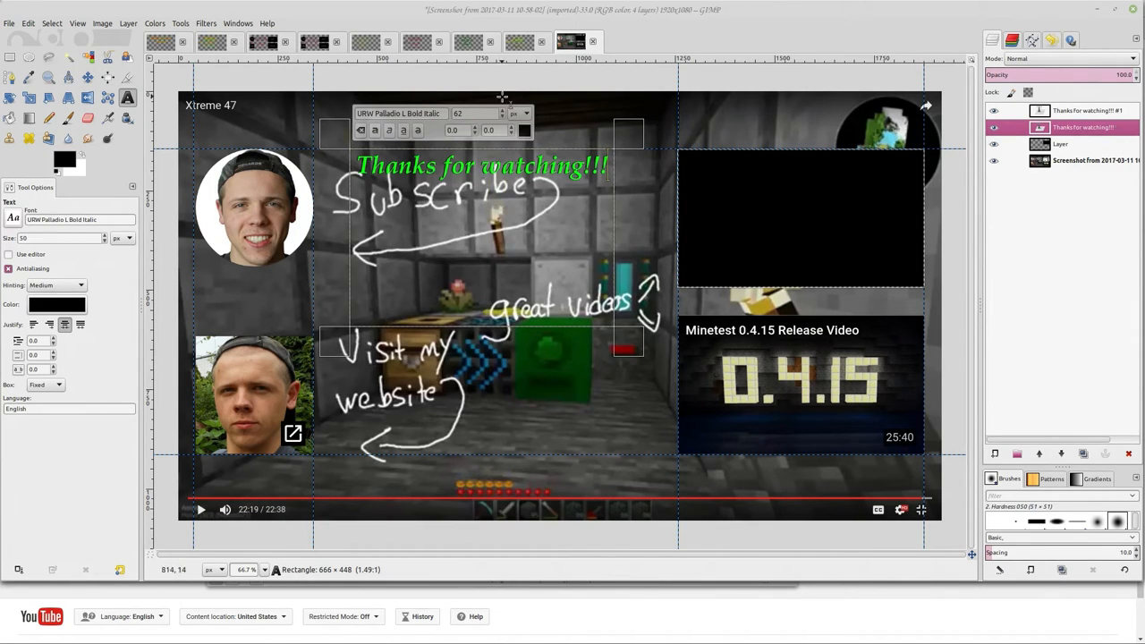
mouse_move(532, 271)
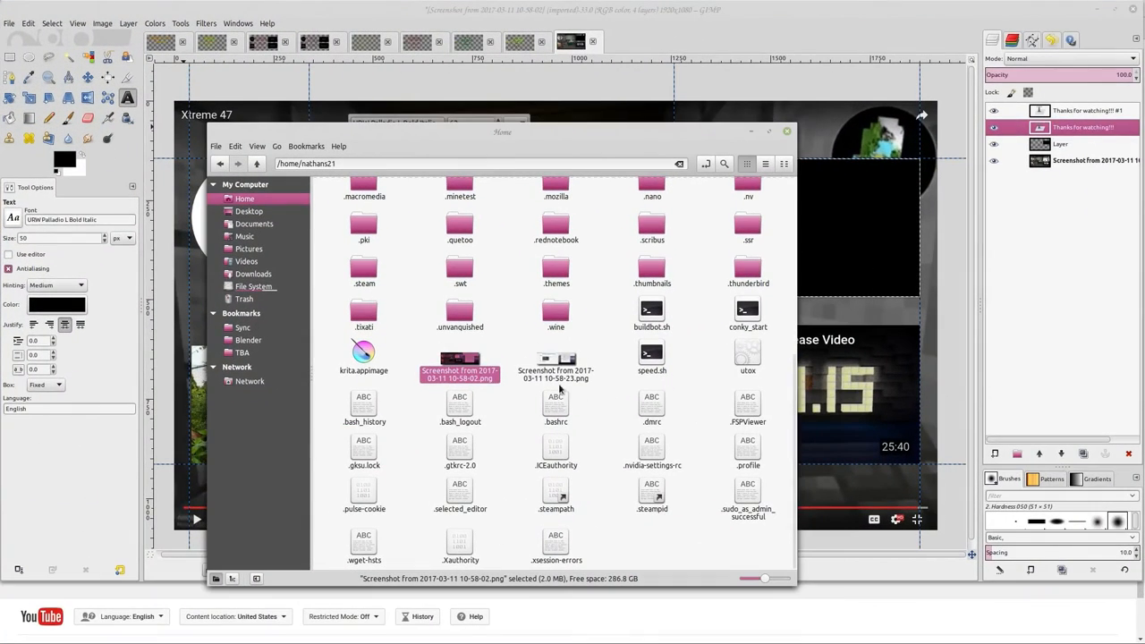
right_click(556, 362)
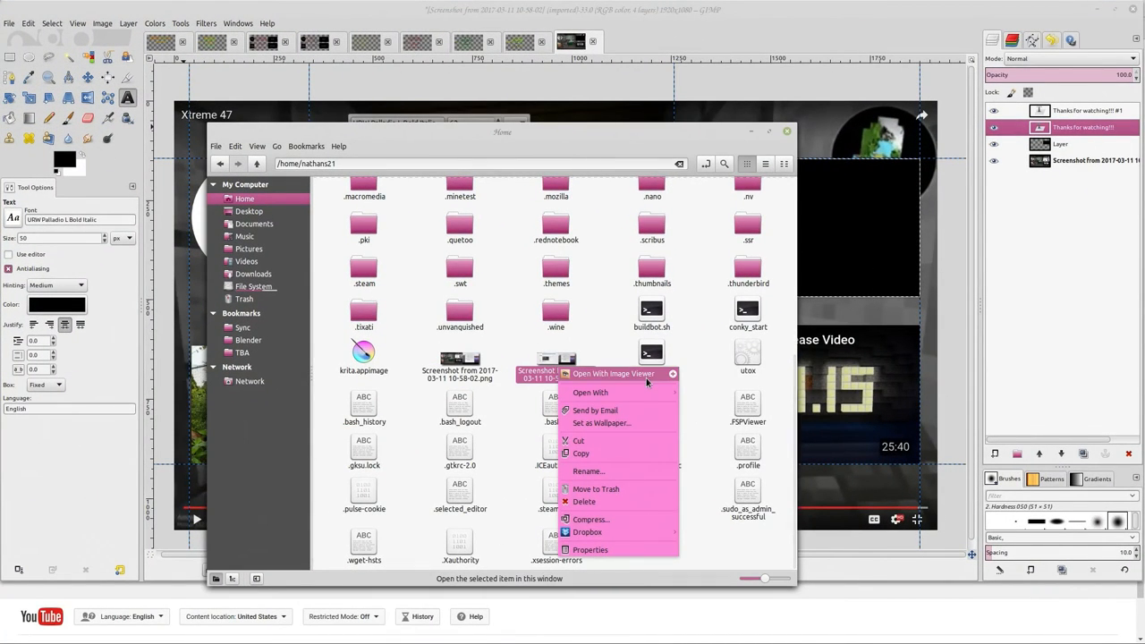
click(613, 373)
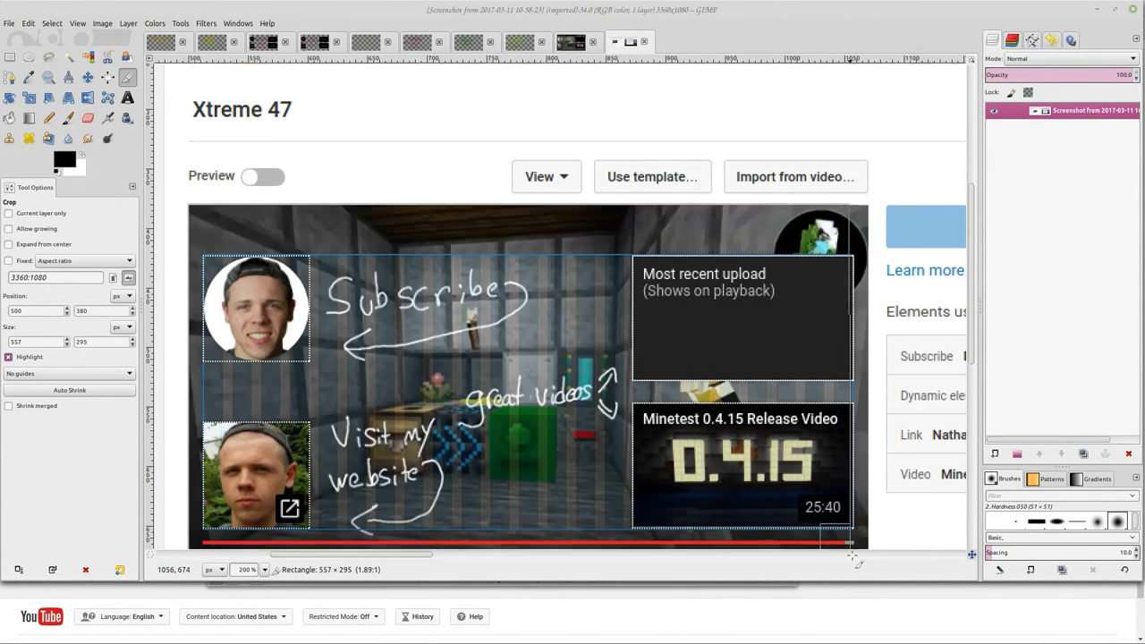
Step: Crop the screenshot to the video player area showing the end-screen element outlines
drag(848, 541, 872, 544)
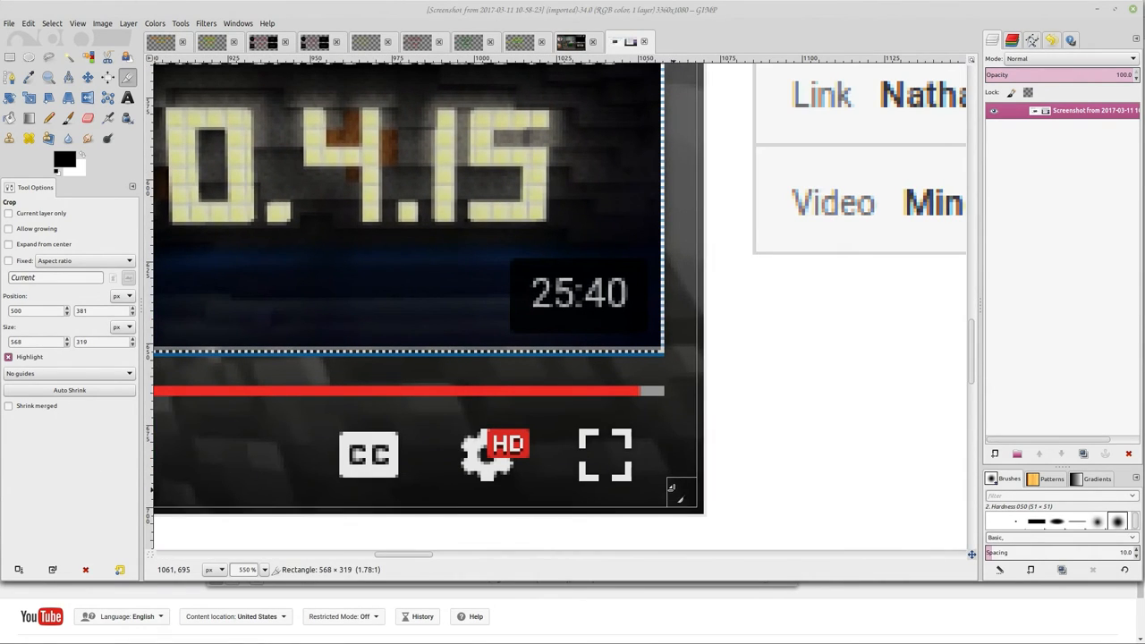
click(384, 270)
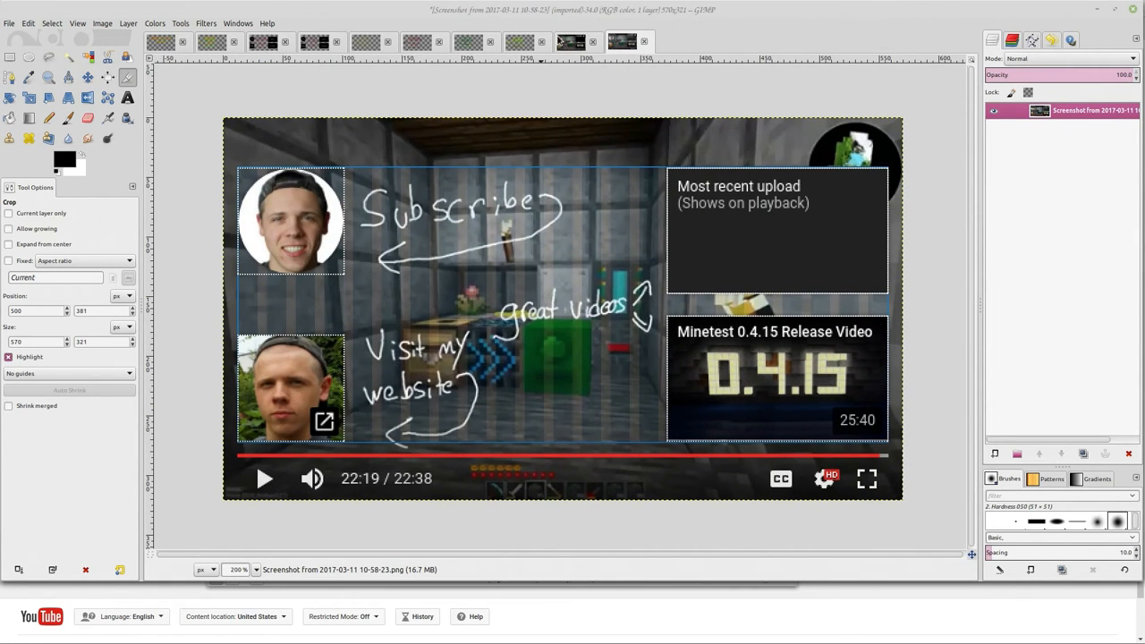
Step: Scale the cropped screenshot to 1920 x 1080 pixels with Image > Scale Image
click(51, 24)
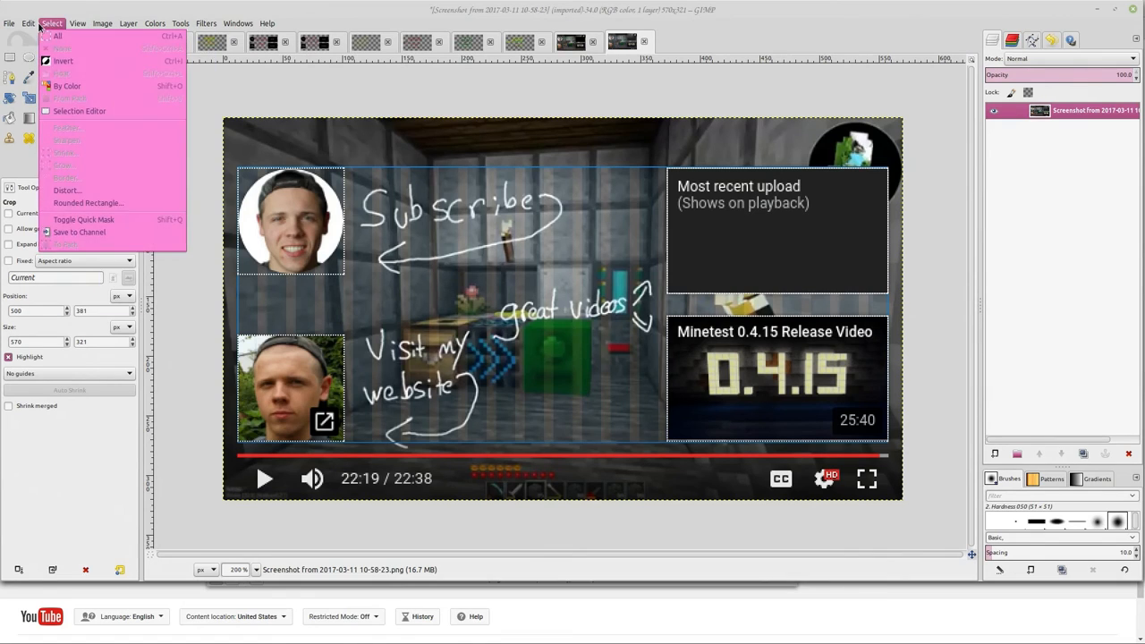
click(102, 23)
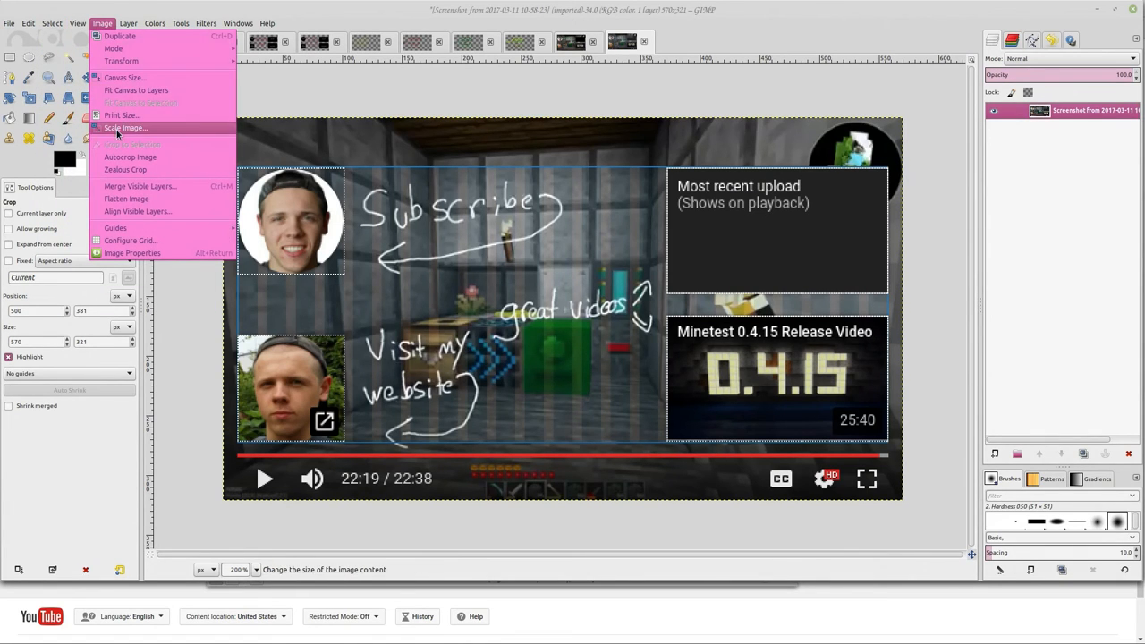
click(125, 127)
text(1920)
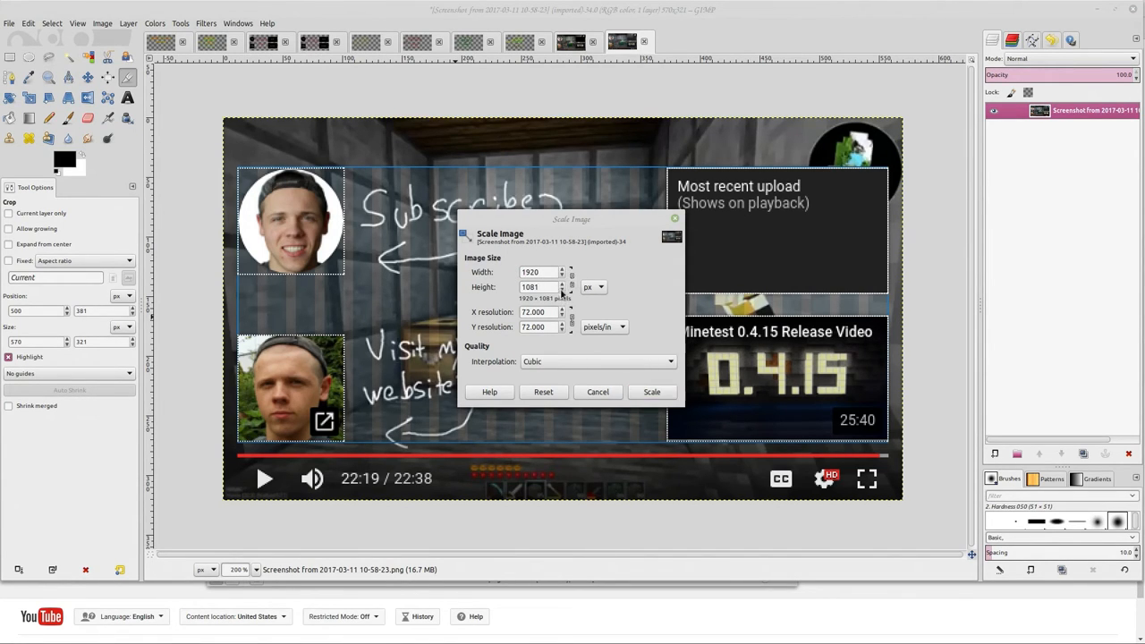
click(651, 392)
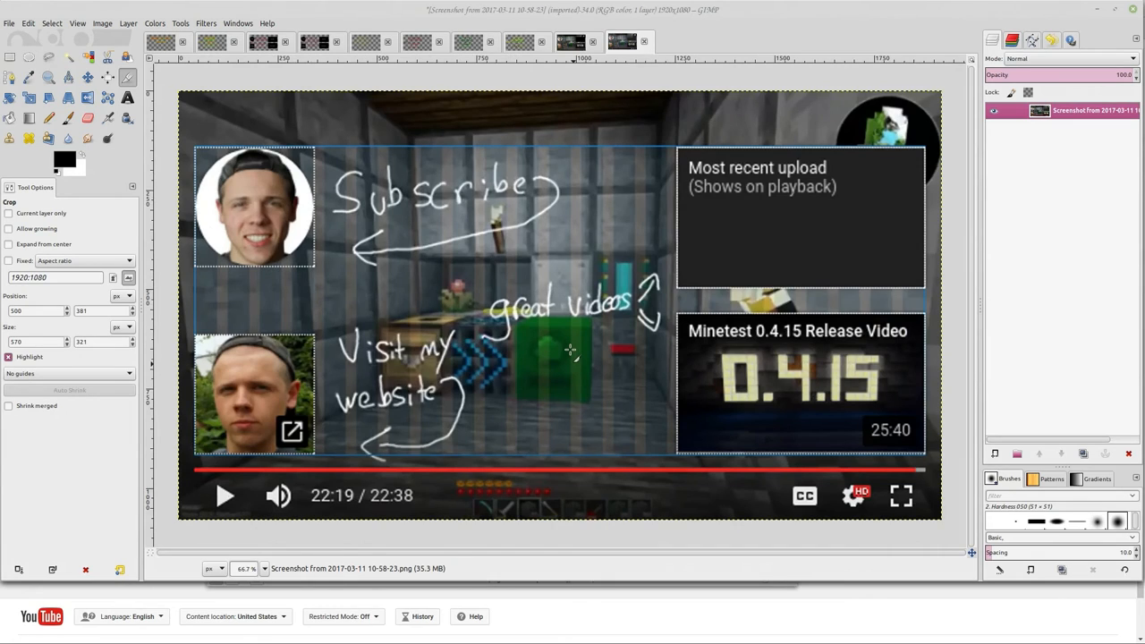
mouse_move(338, 231)
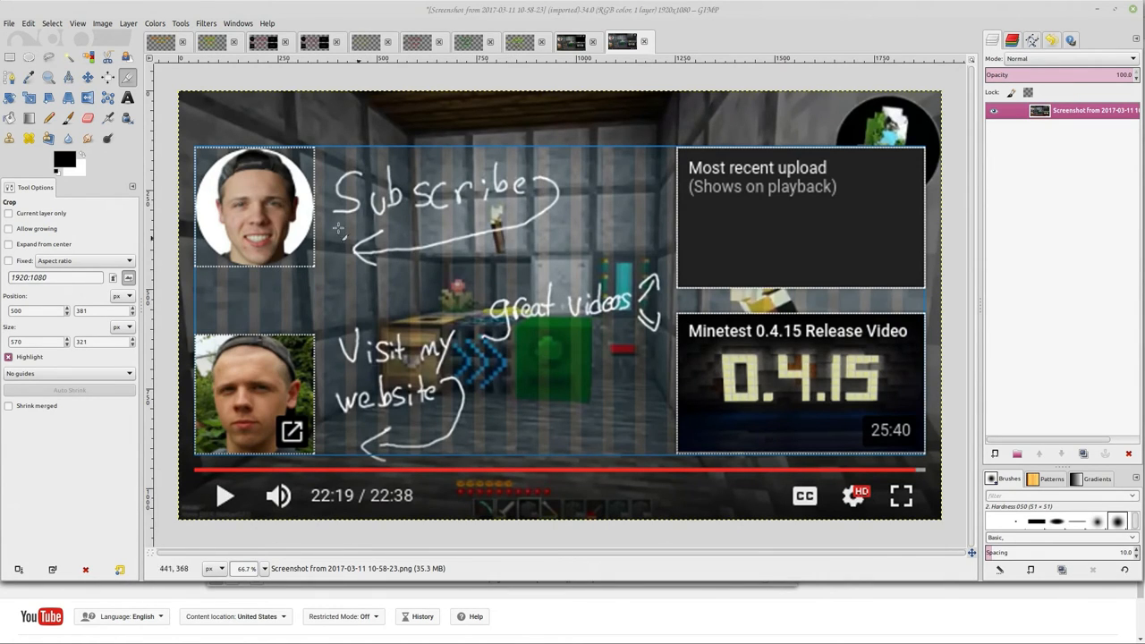
mouse_move(694, 143)
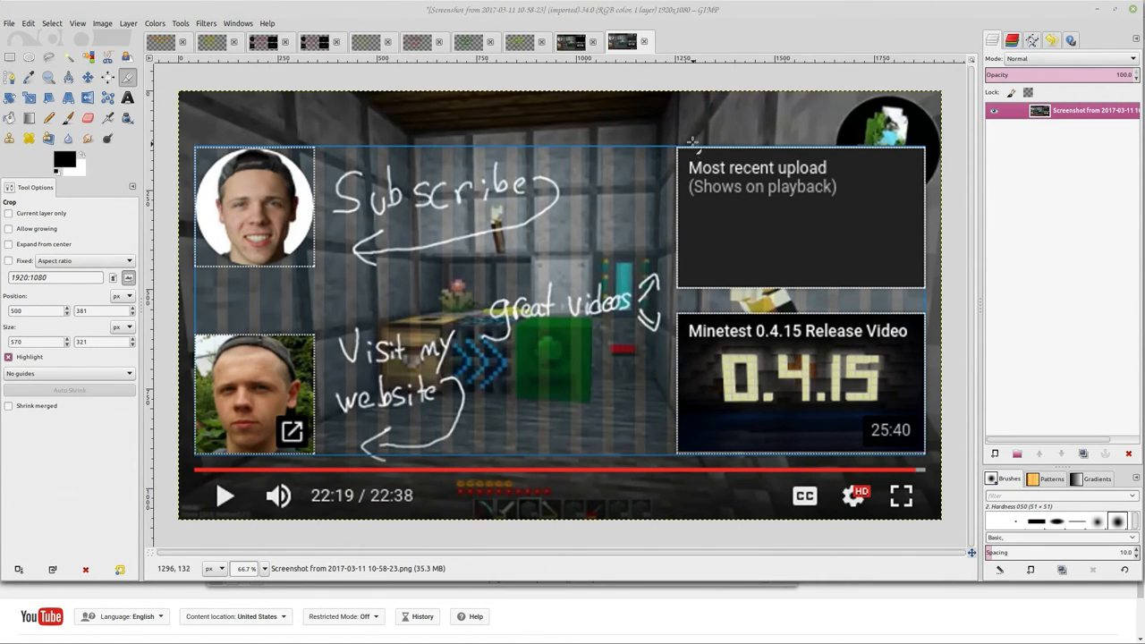
mouse_move(751, 164)
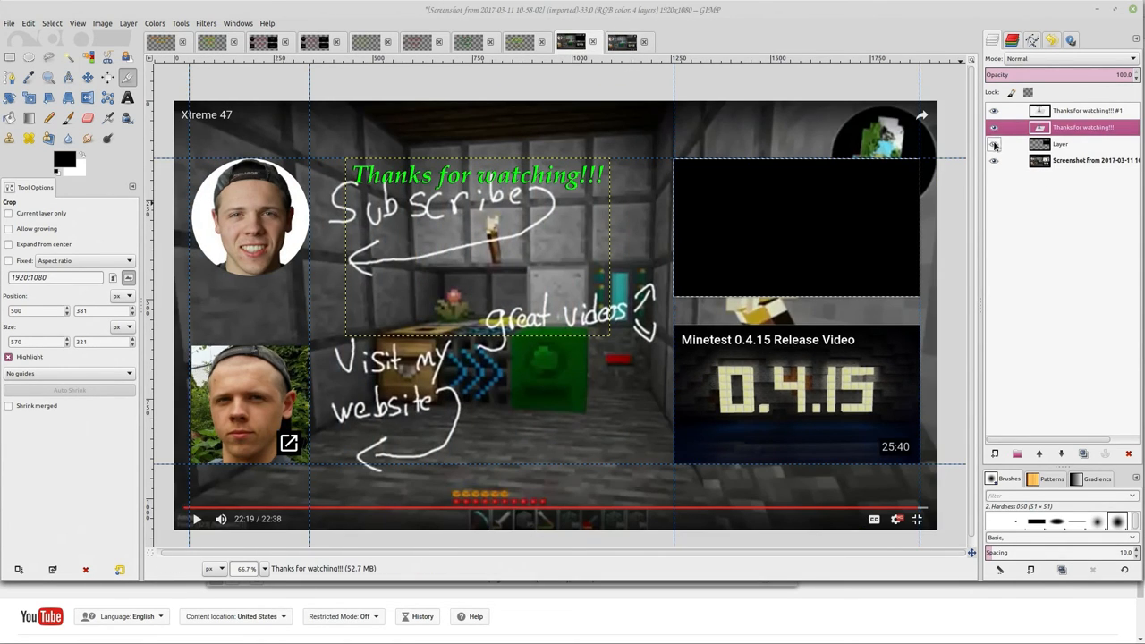
Step: Hide the background screenshot layers and export the text-only canvas as a PNG
click(993, 144)
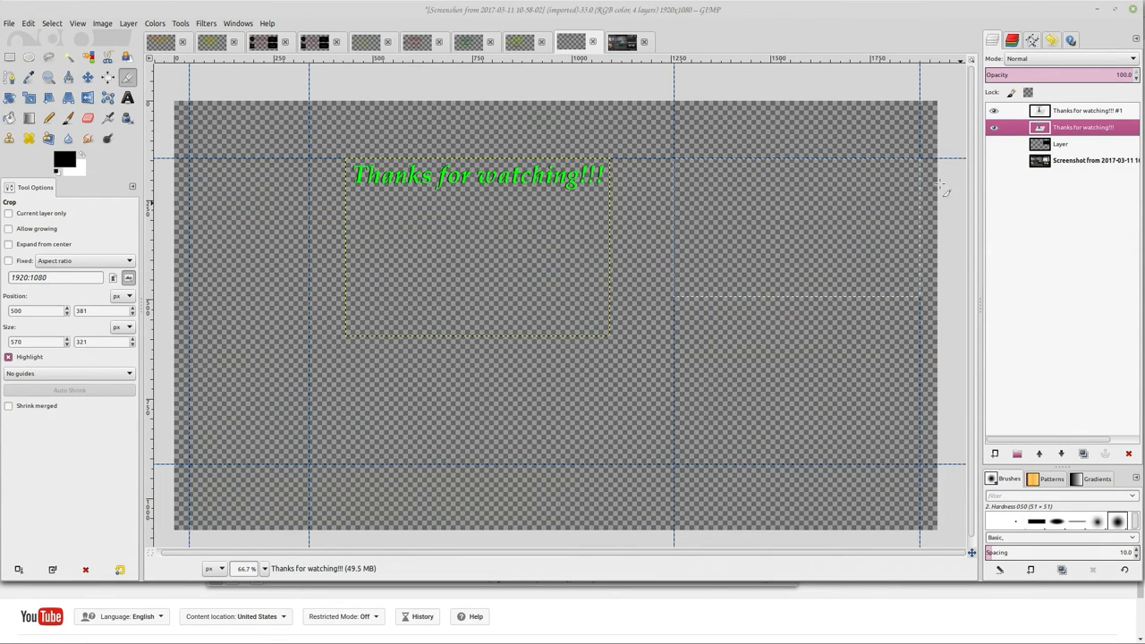
mouse_move(684, 331)
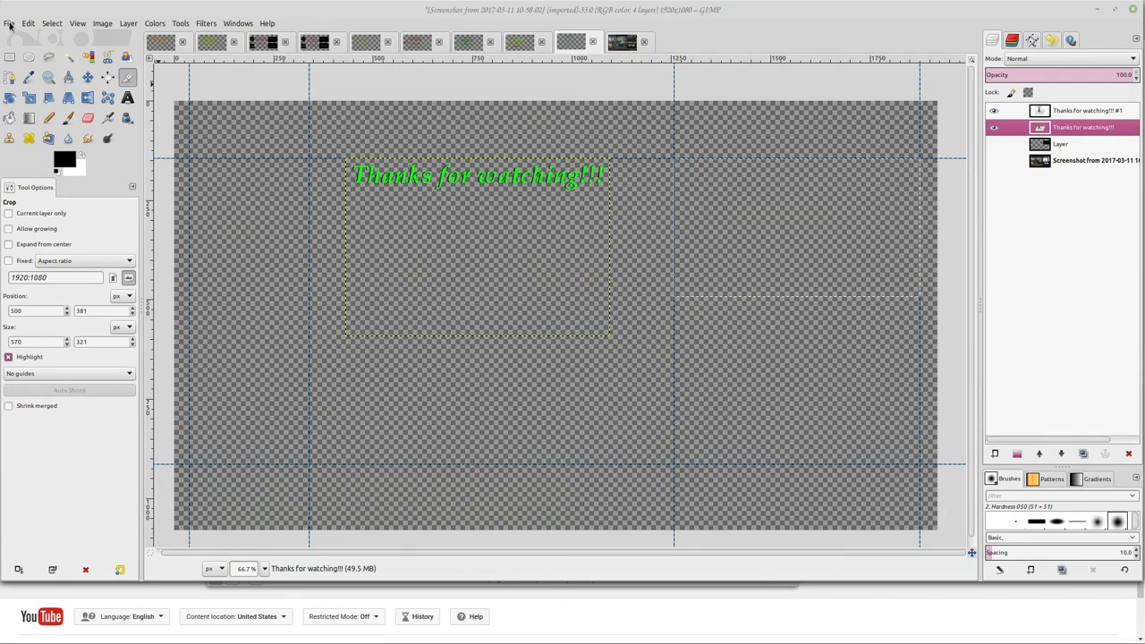
click(8, 23)
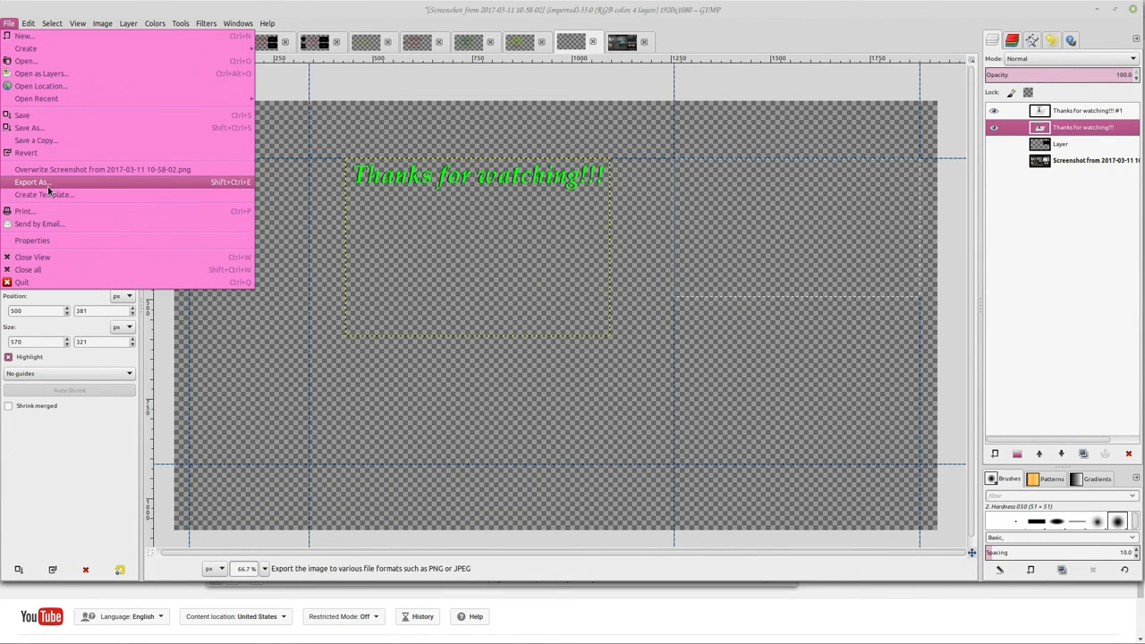
click(31, 181)
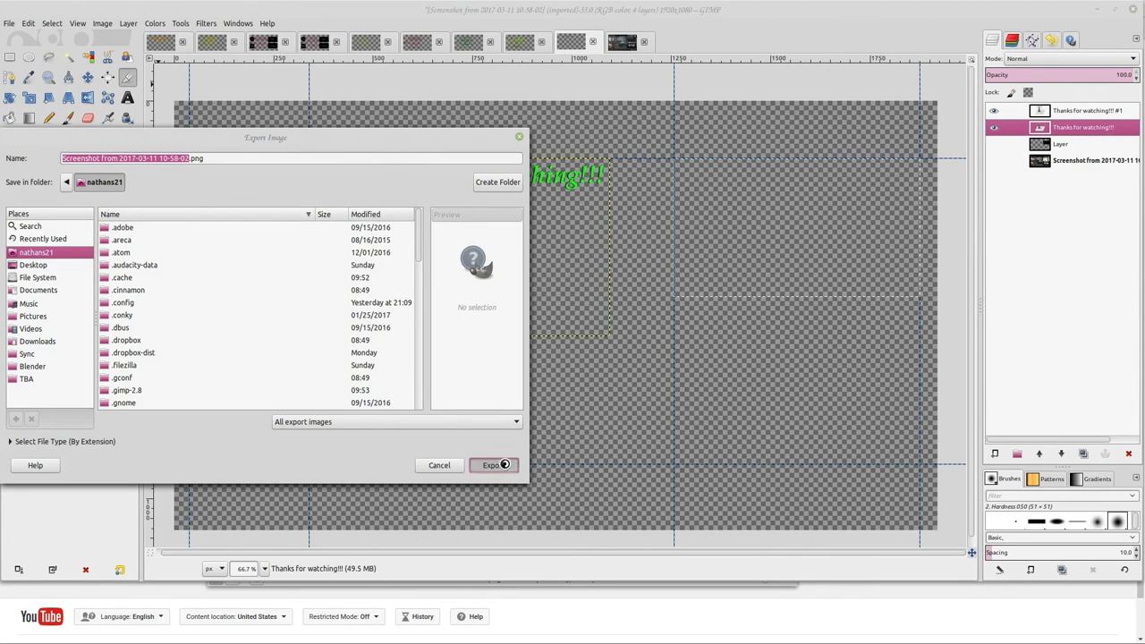
click(493, 464)
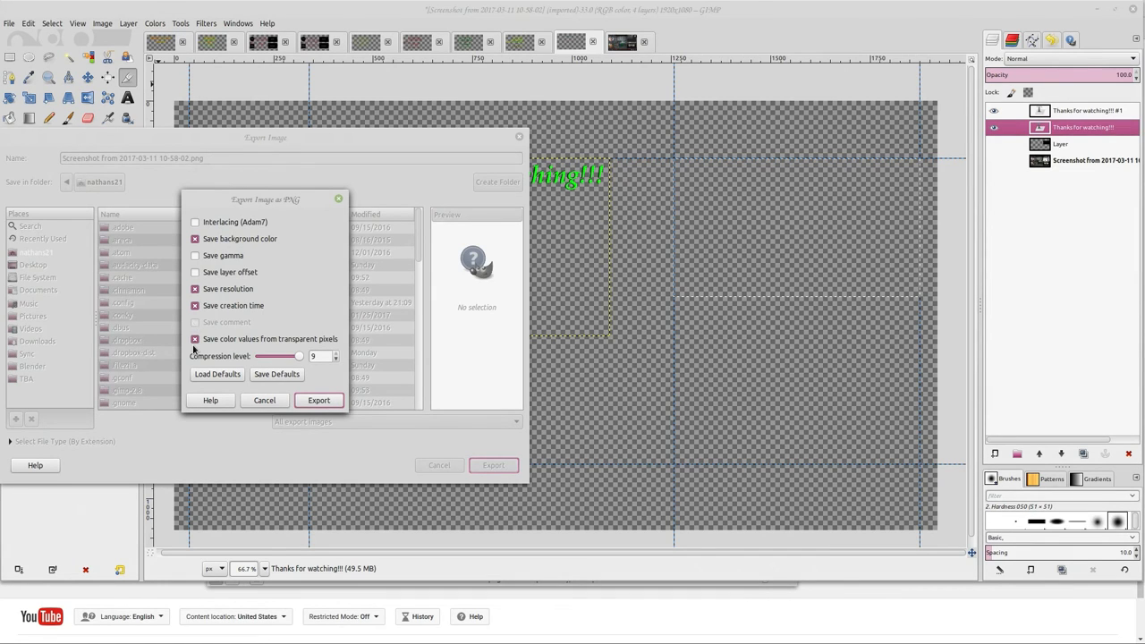
mouse_move(292, 356)
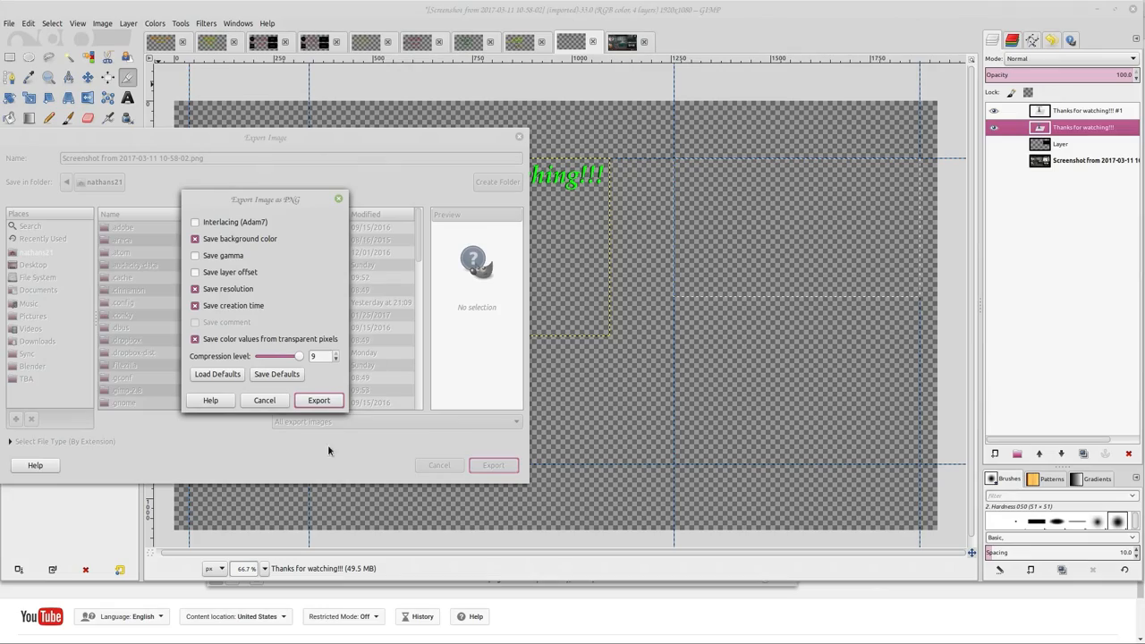
click(318, 400)
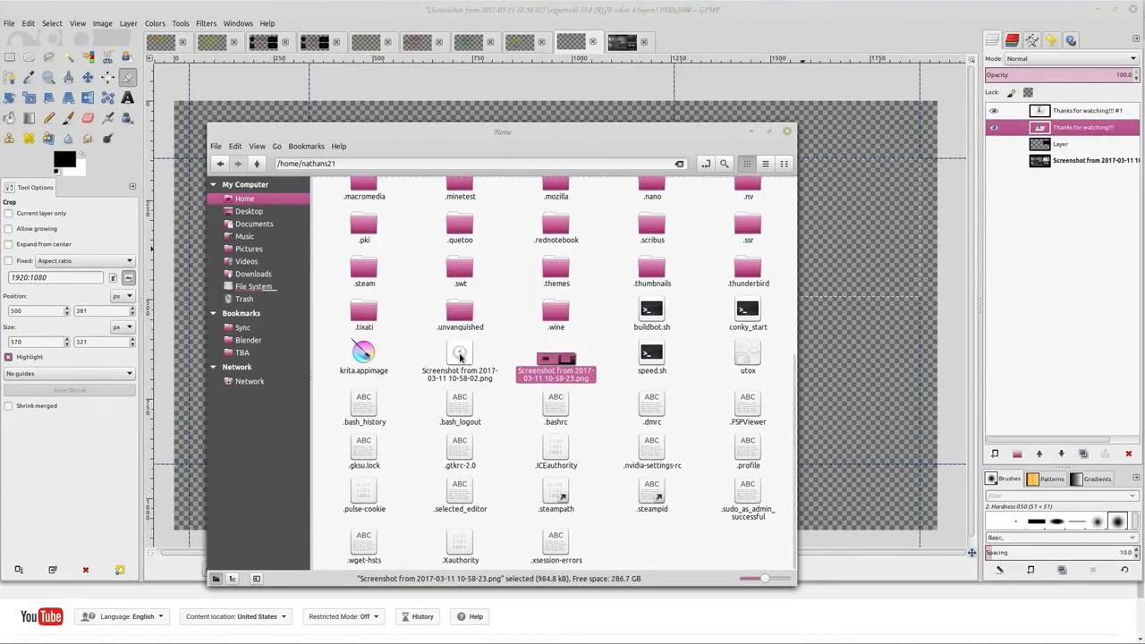
double_click(459, 353)
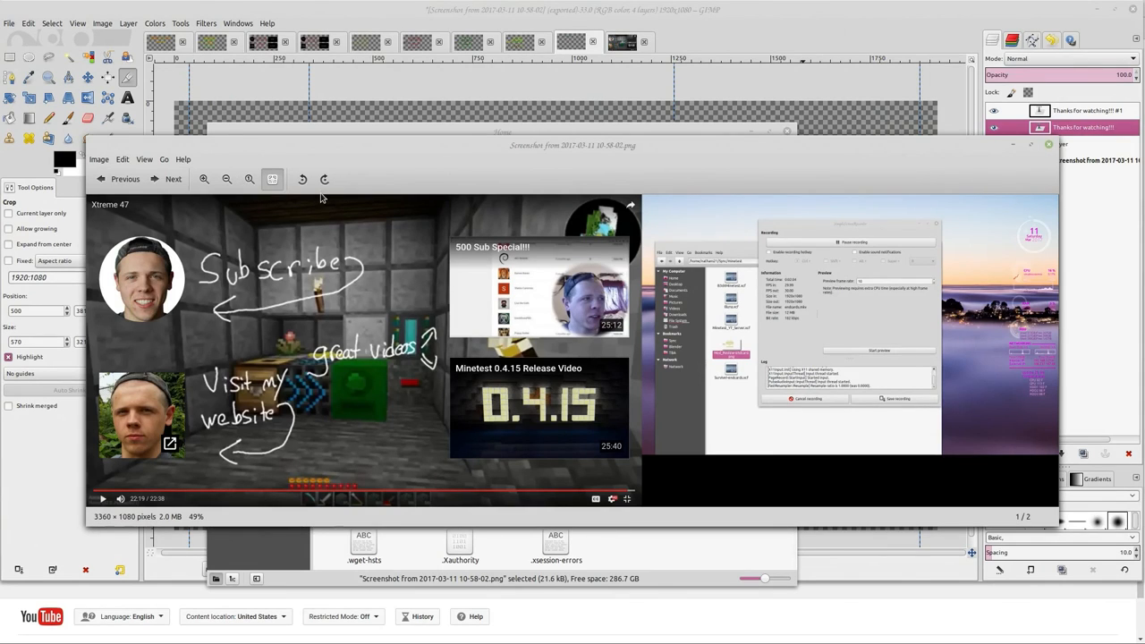
click(126, 179)
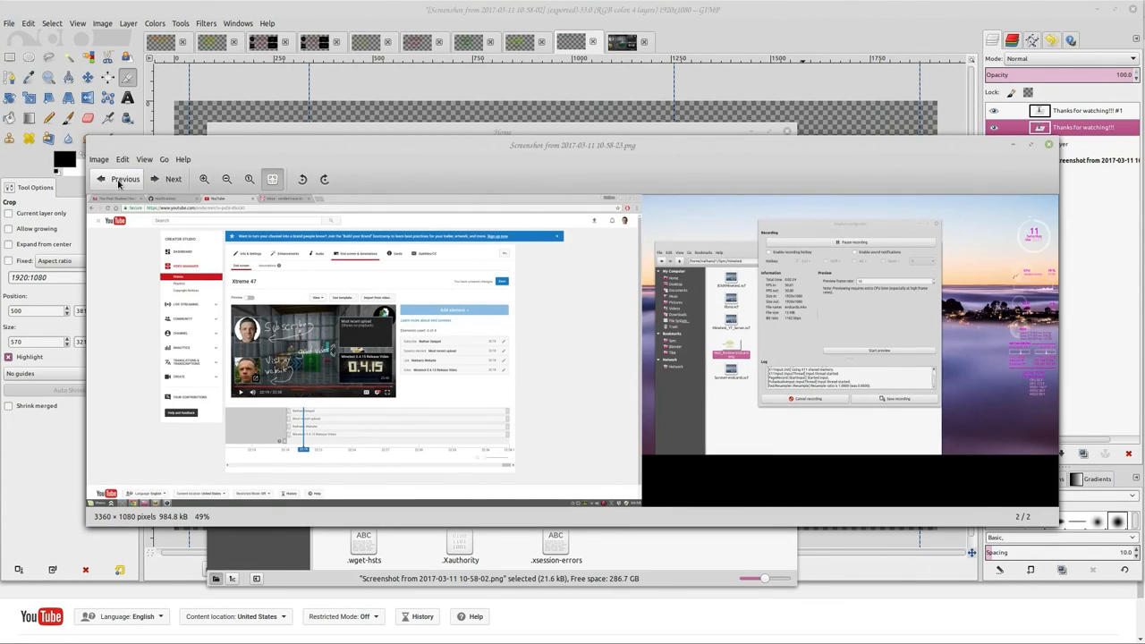
click(120, 179)
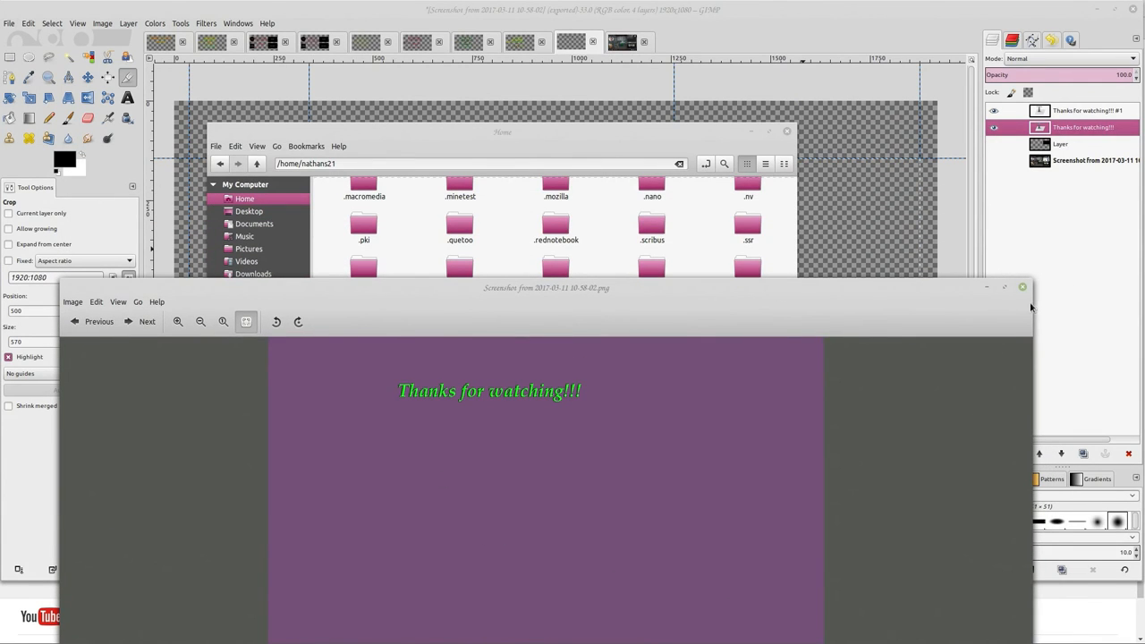
click(1023, 287)
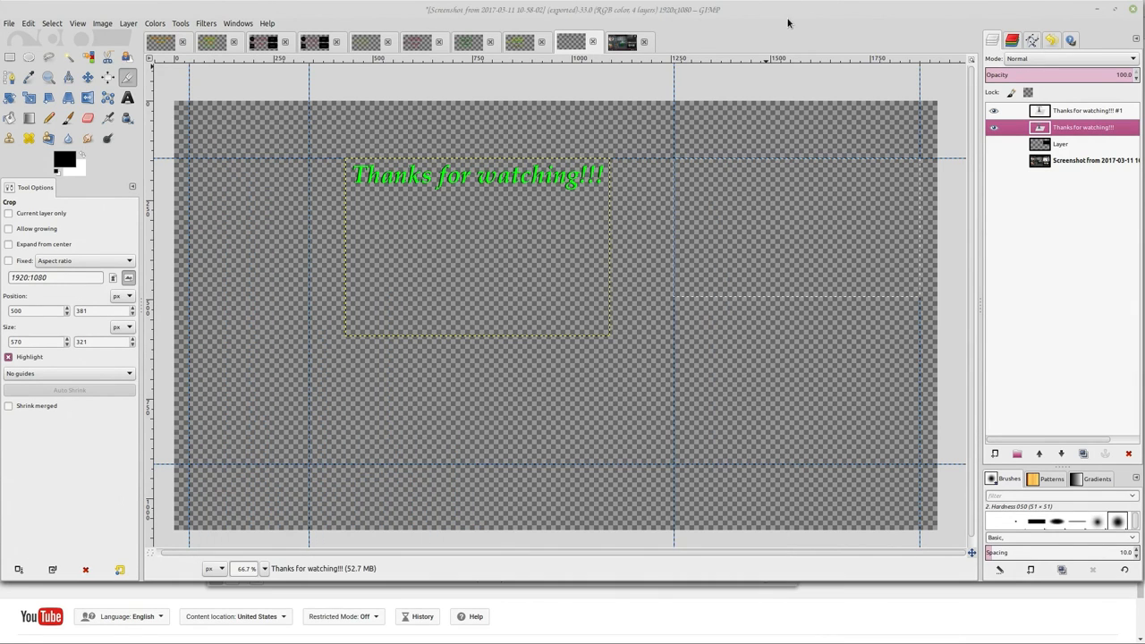
mouse_move(267, 178)
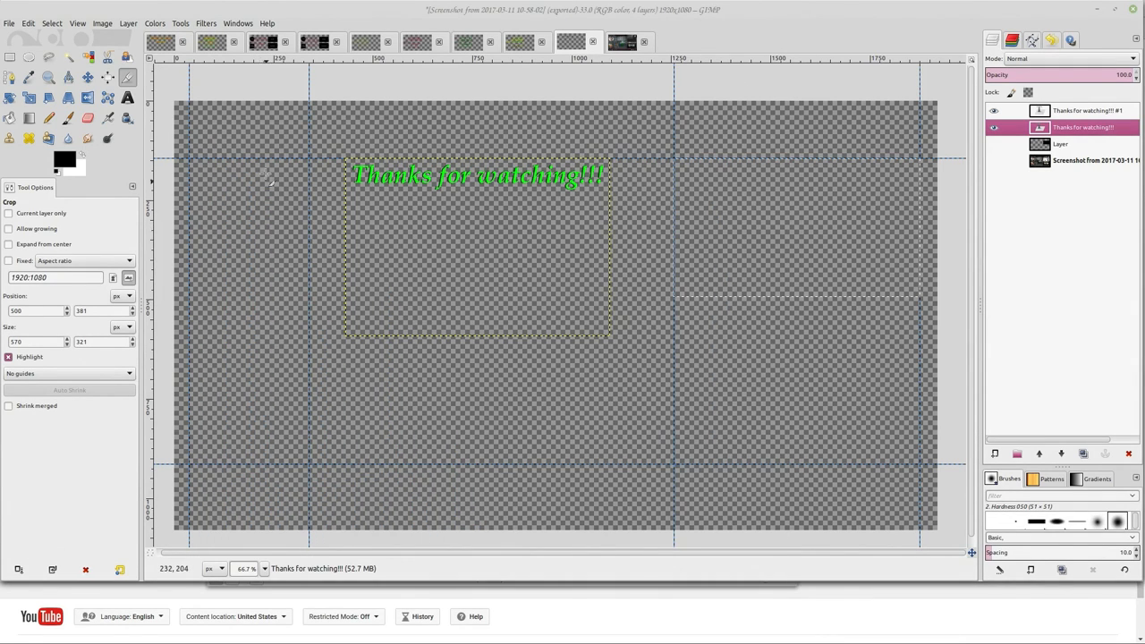
mouse_move(731, 254)
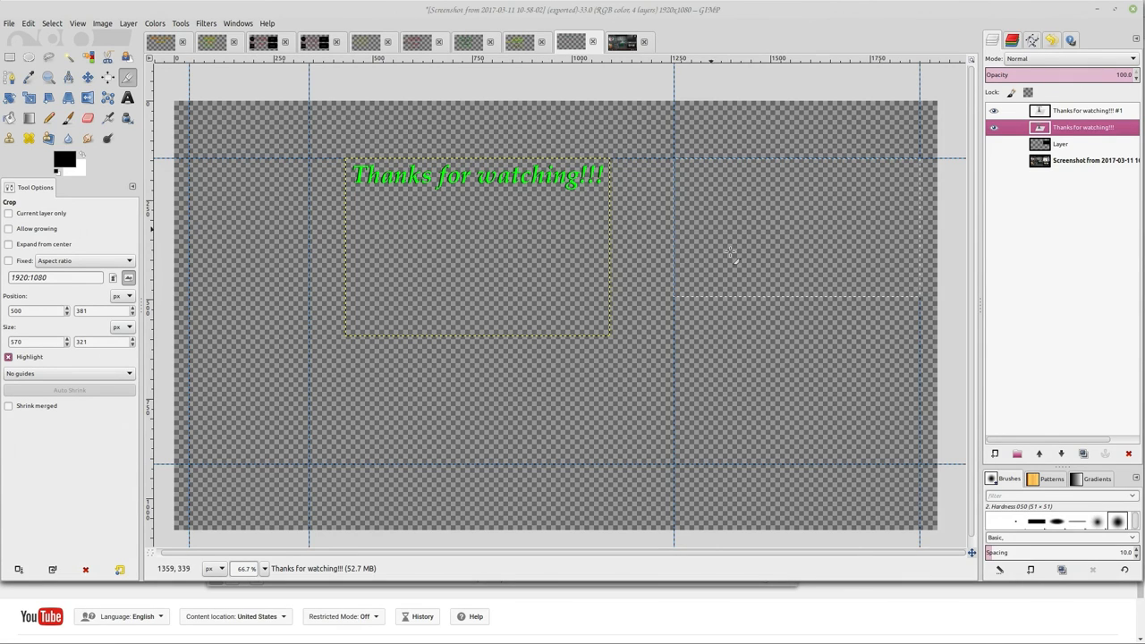
mouse_move(808, 215)
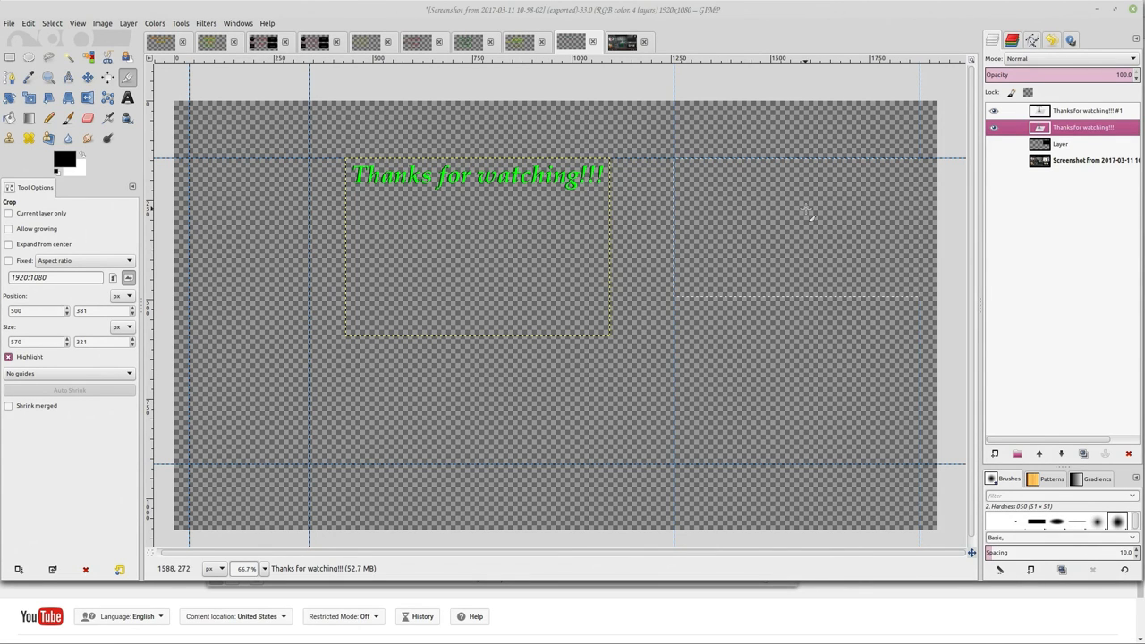
mouse_move(780, 380)
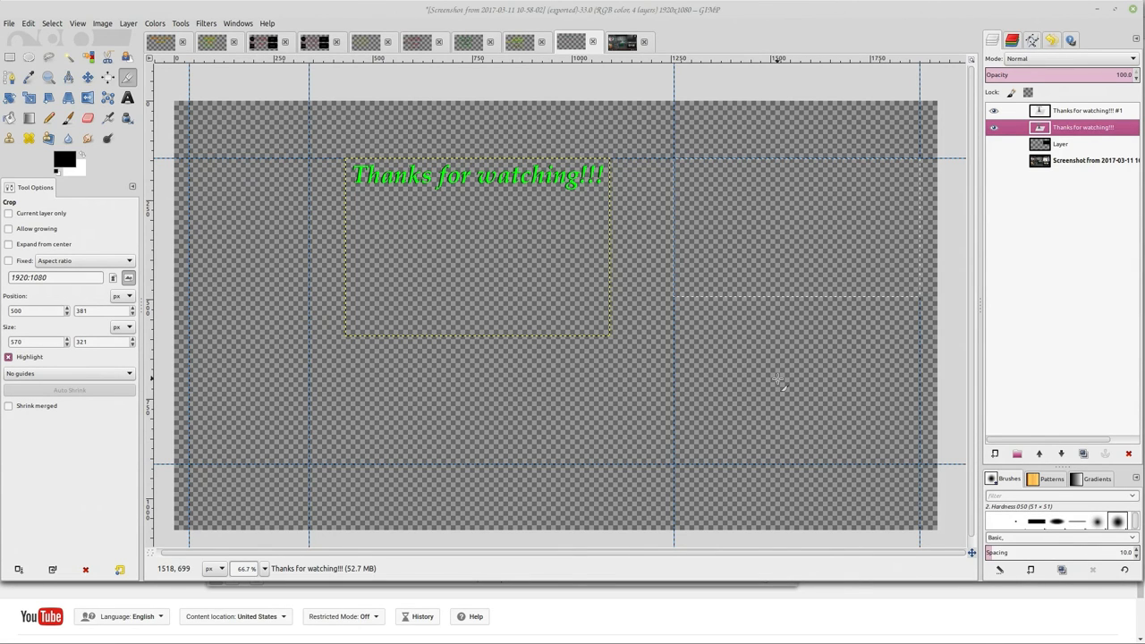